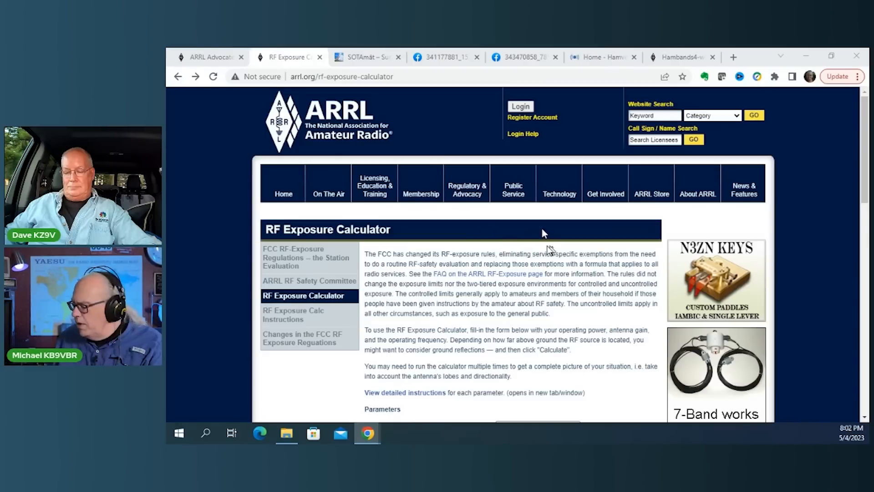
{"action": "mouse_move", "coordinate": [559, 234]}
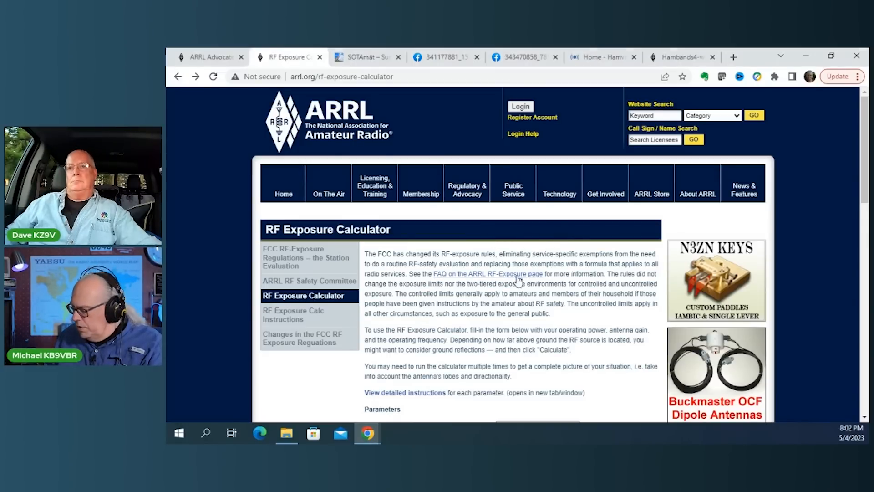
- Follow the FAQ link to the ARRL RF Exposure overview page and zoom in
{"action": "left_click", "coordinate": [486, 273]}
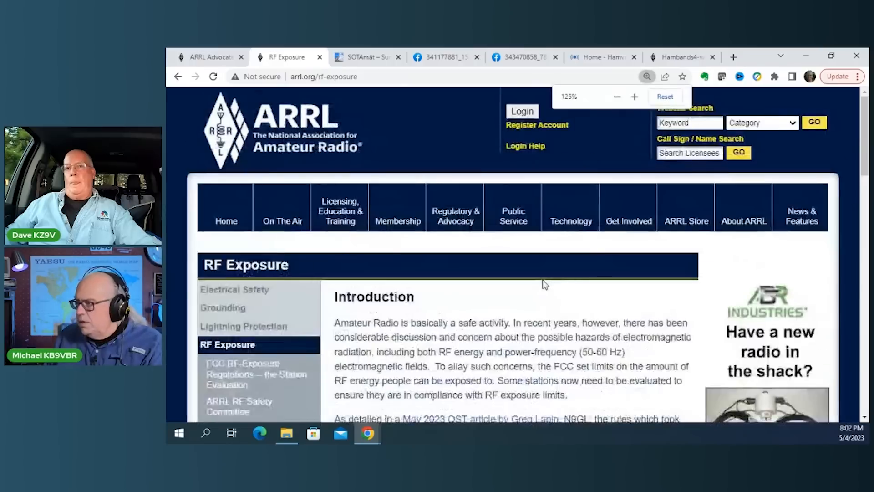
{"action": "left_click", "coordinate": [633, 96]}
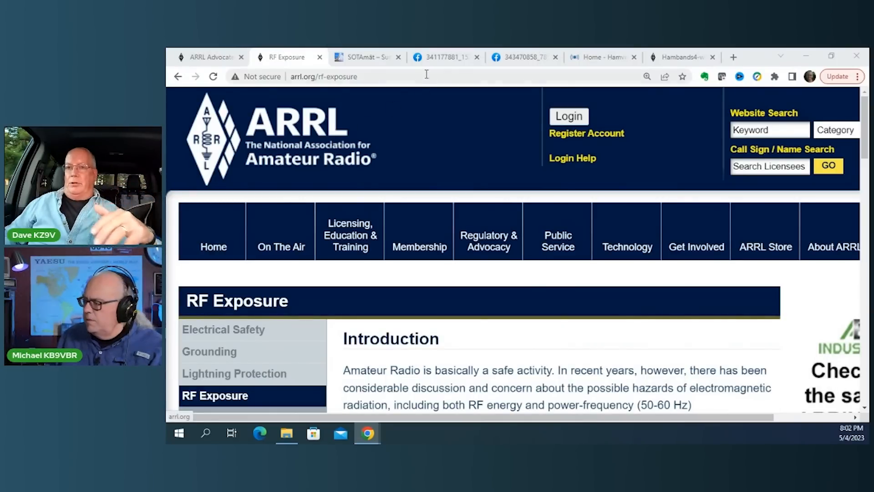
{"action": "scroll", "scroll_direction": "down", "scroll_amount": 3}
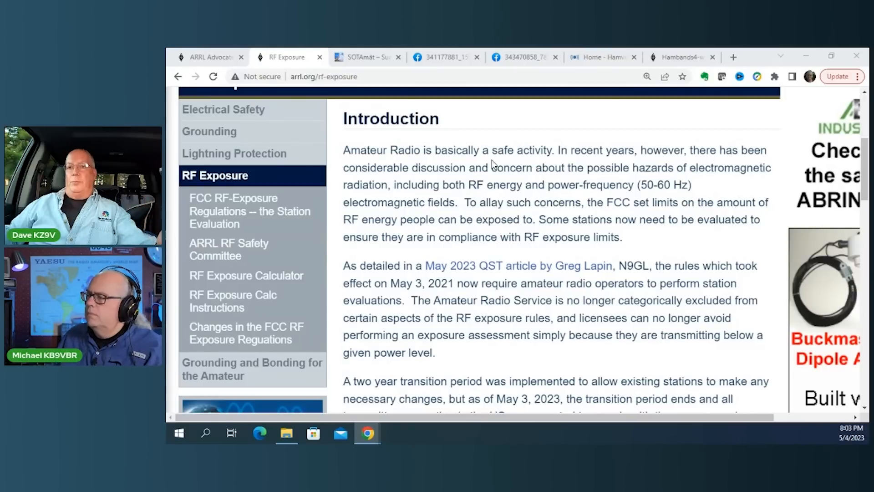
{"action": "scroll", "scroll_direction": "down", "scroll_amount": 3}
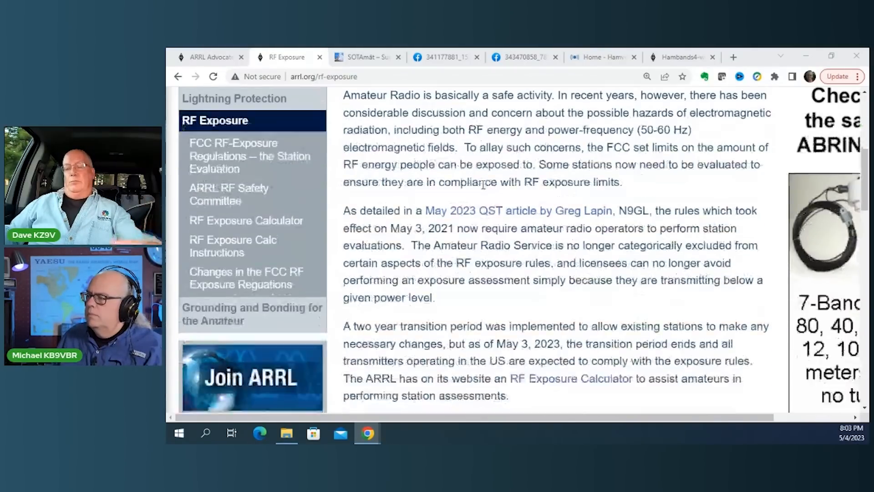
{"action": "scroll", "scroll_direction": "down", "scroll_amount": 3}
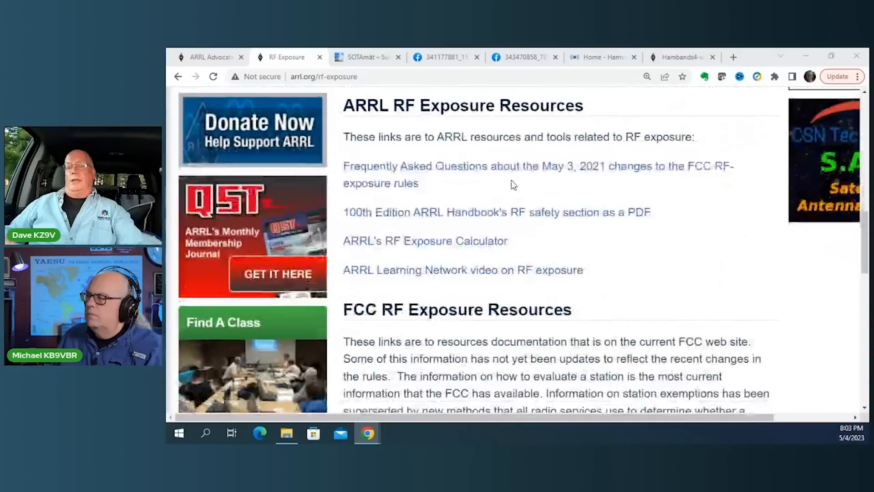
{"action": "scroll", "scroll_direction": "down", "scroll_amount": 3}
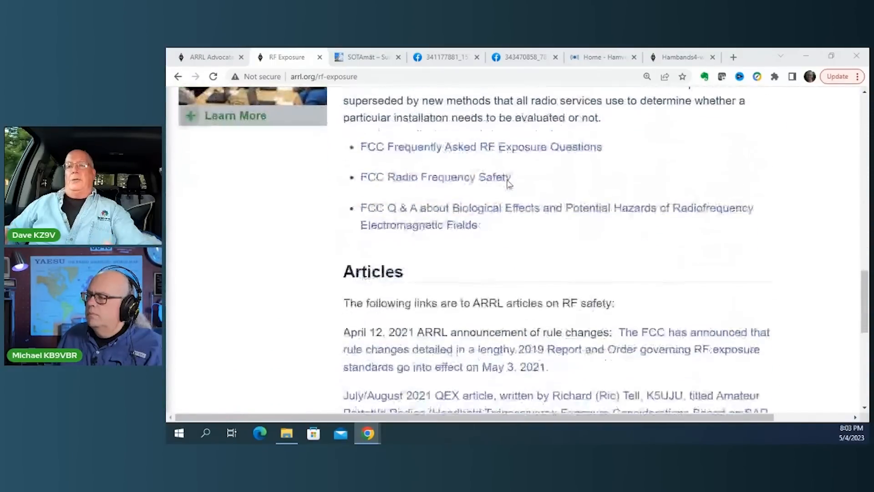
{"action": "scroll", "scroll_direction": "down", "scroll_amount": 3}
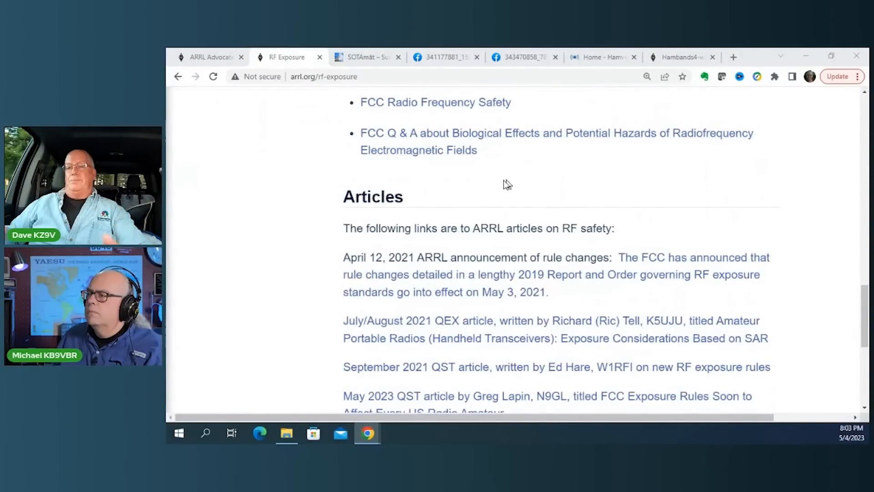
{"action": "mouse_move", "coordinate": [337, 157]}
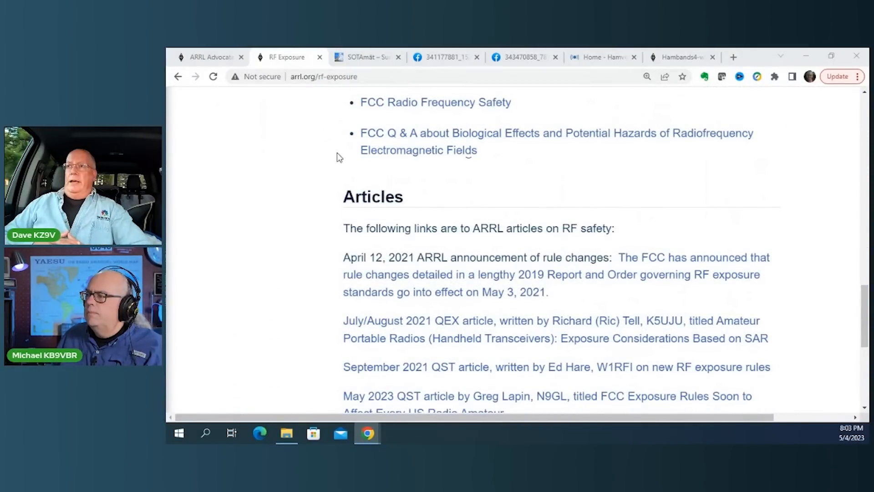
{"action": "scroll", "scroll_direction": "up", "scroll_amount": 3}
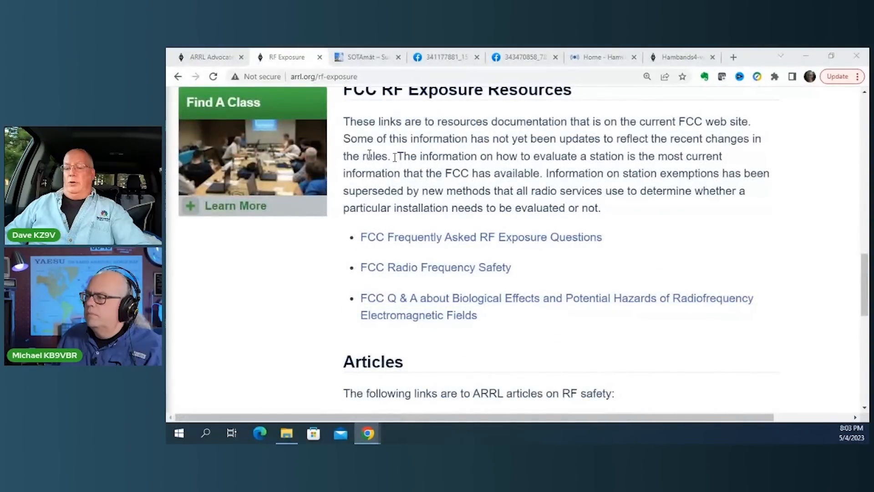
{"action": "scroll", "scroll_direction": "down", "scroll_amount": 3}
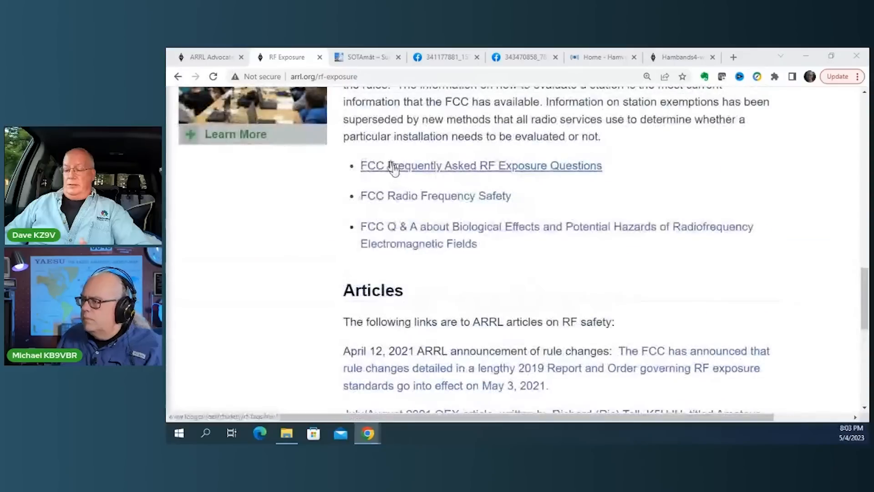
{"action": "scroll", "scroll_direction": "up", "scroll_amount": 3}
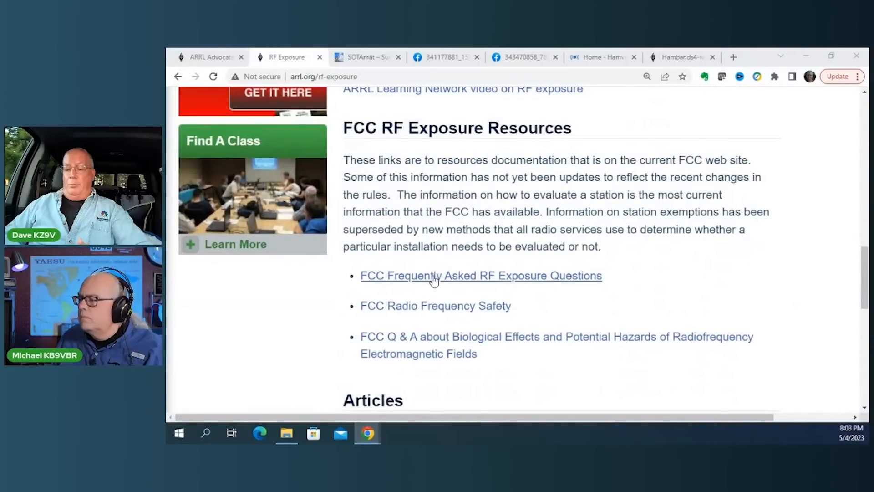
{"action": "scroll", "scroll_direction": "up", "scroll_amount": 3}
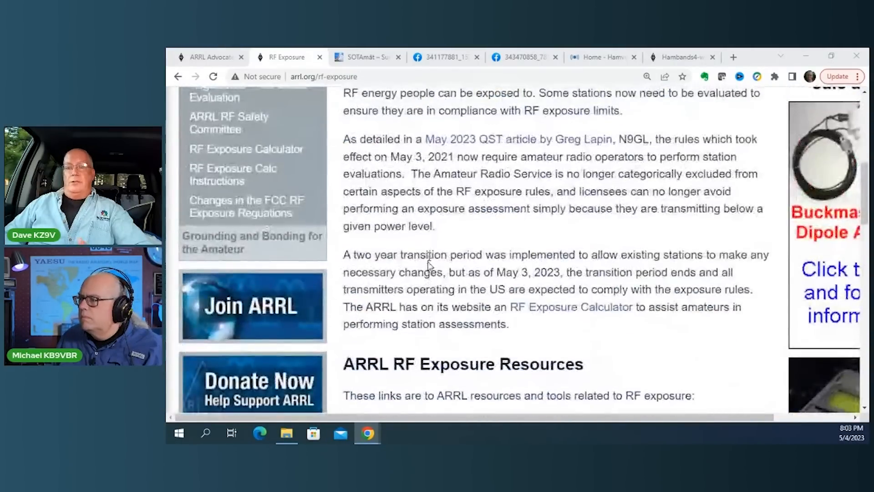
{"action": "scroll", "scroll_direction": "up", "scroll_amount": 3}
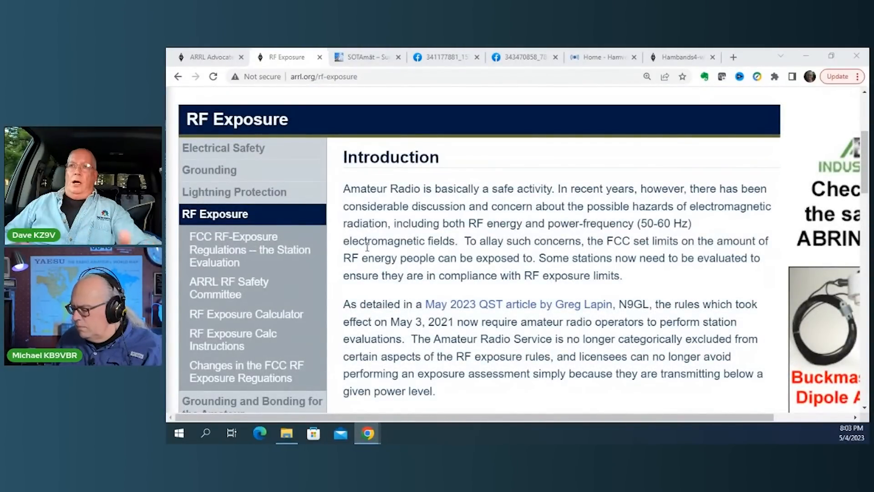
{"action": "mouse_move", "coordinate": [246, 314]}
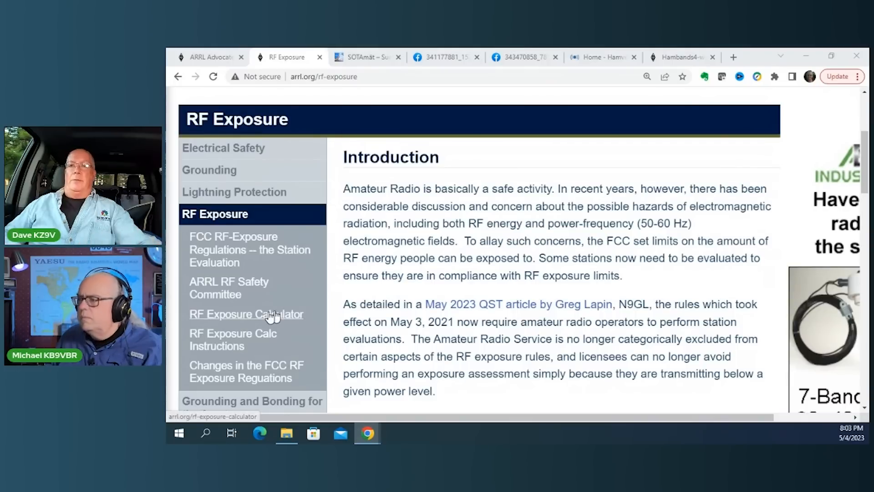
- Open the RF Exposure Calculator page and review its power, mode, gain and frequency form
{"action": "left_click", "coordinate": [246, 314]}
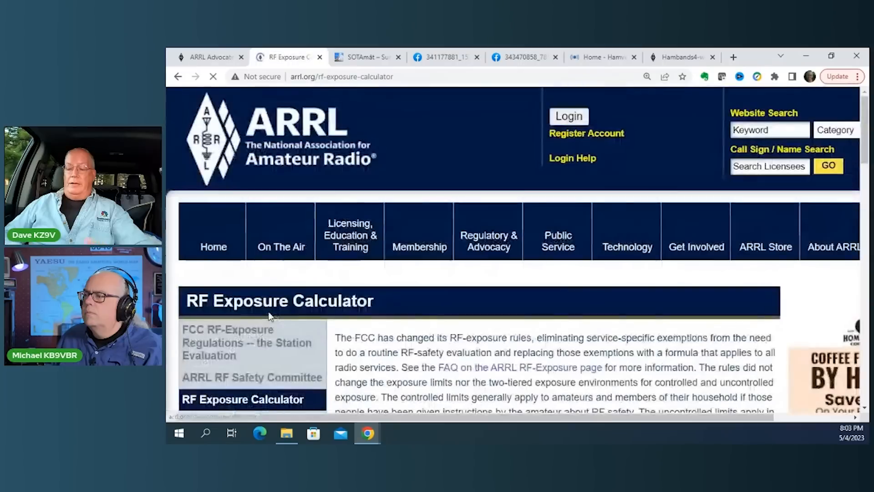
{"action": "scroll", "scroll_direction": "down", "scroll_amount": 3}
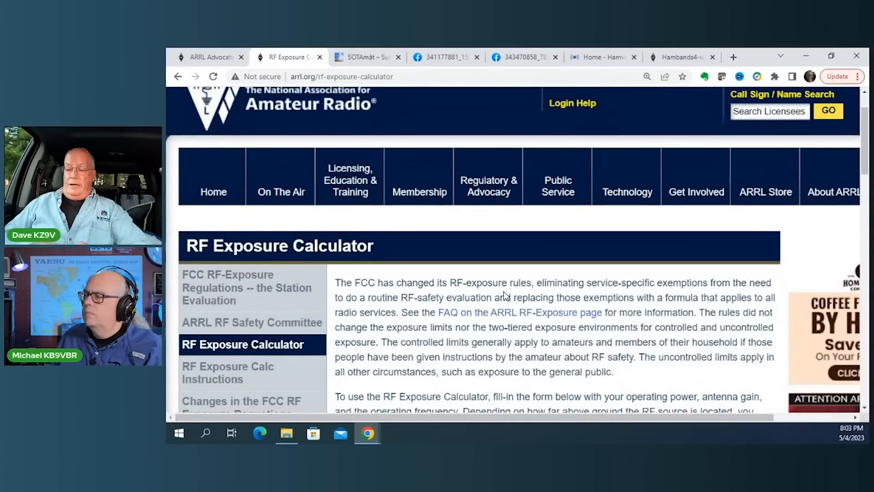
{"action": "scroll", "scroll_direction": "down", "scroll_amount": 3}
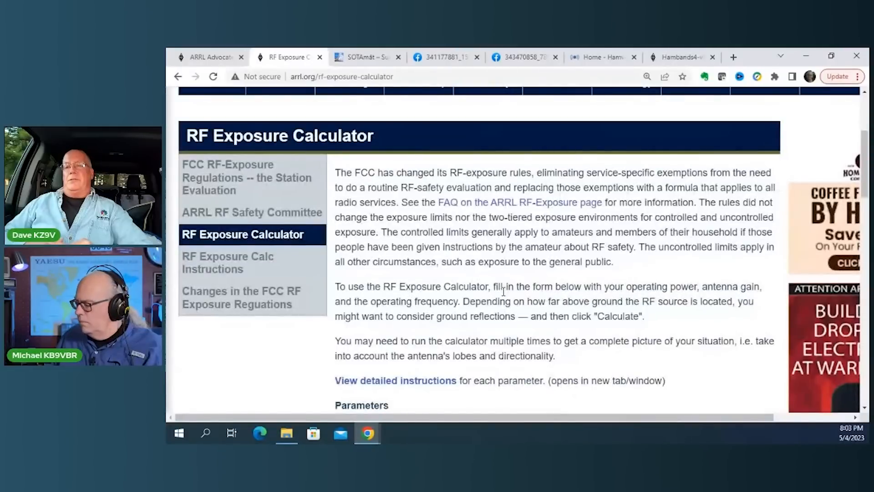
{"action": "mouse_move", "coordinate": [504, 273]}
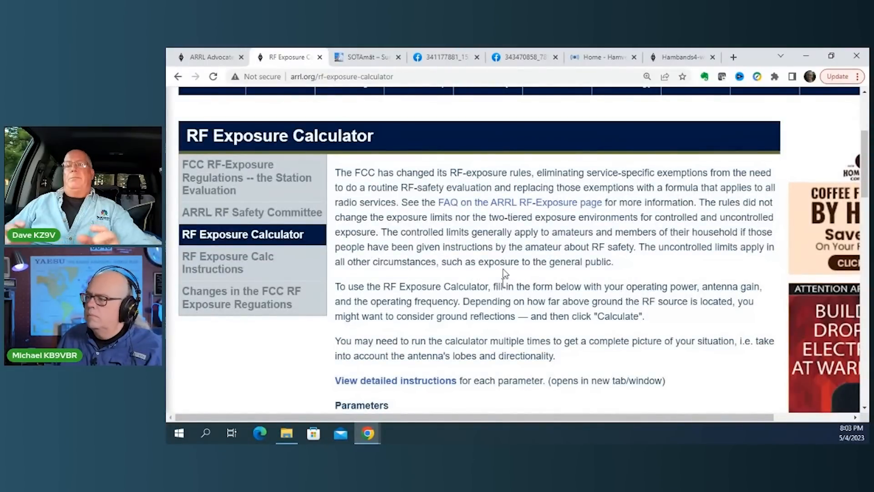
{"action": "scroll", "scroll_direction": "down", "scroll_amount": 3}
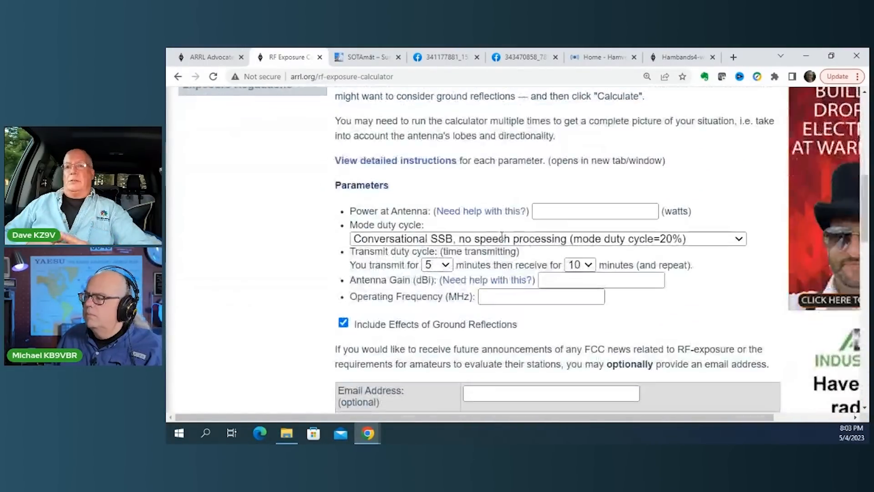
{"action": "scroll", "scroll_direction": "down", "scroll_amount": 3}
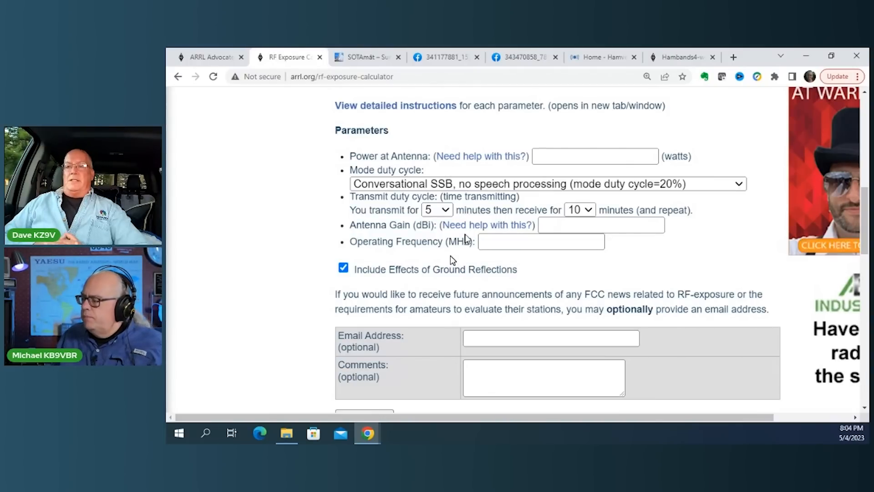
{"action": "scroll", "scroll_direction": "up", "scroll_amount": 3}
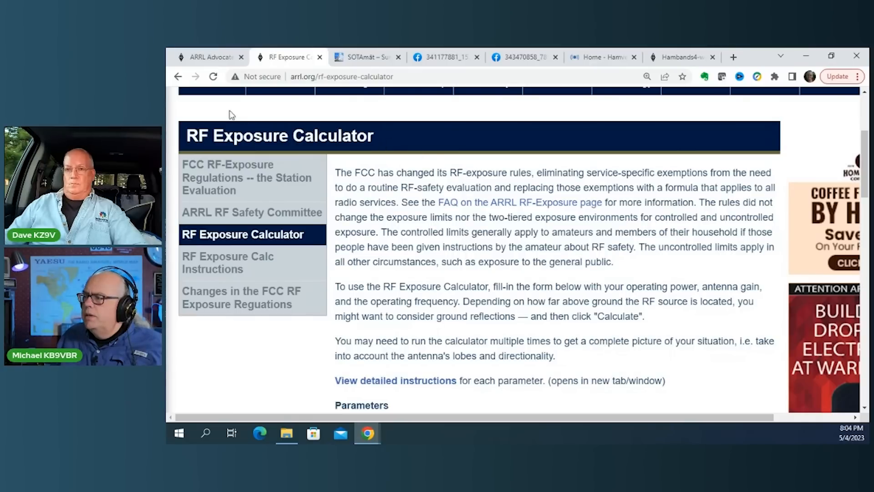
- Return to the RF Exposure page and follow its 'FCC Radio Frequency Safety' resource link
{"action": "left_click", "coordinate": [177, 76]}
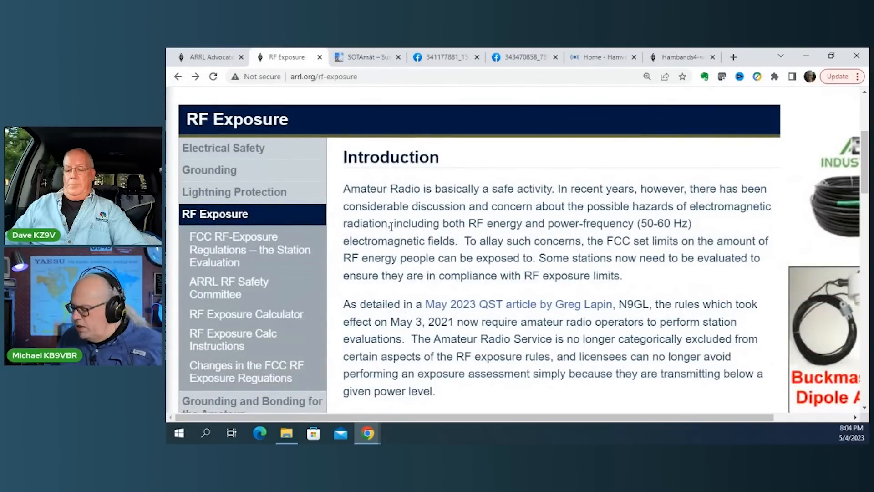
{"action": "scroll", "scroll_direction": "down", "scroll_amount": 3}
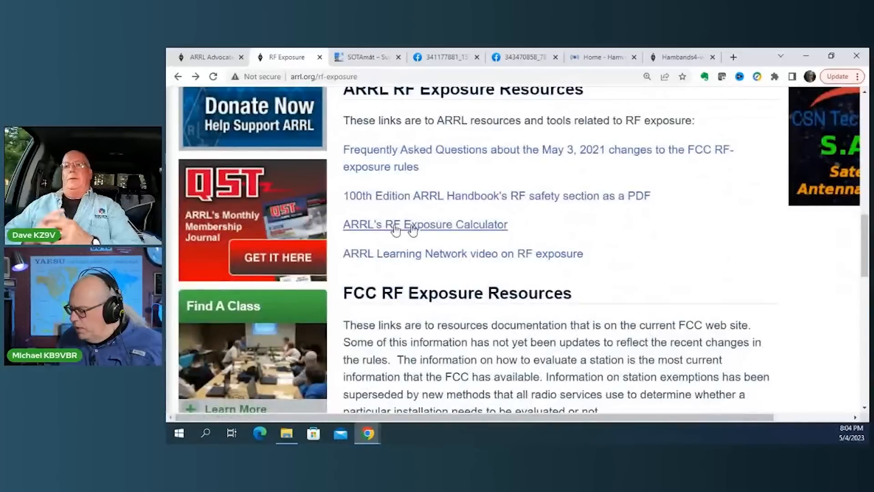
{"action": "scroll", "scroll_direction": "down", "scroll_amount": 3}
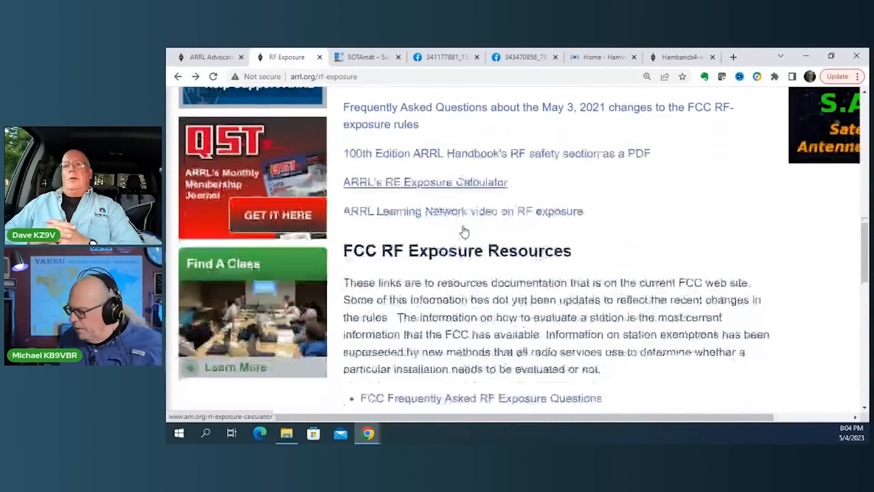
{"action": "scroll", "scroll_direction": "down", "scroll_amount": 3}
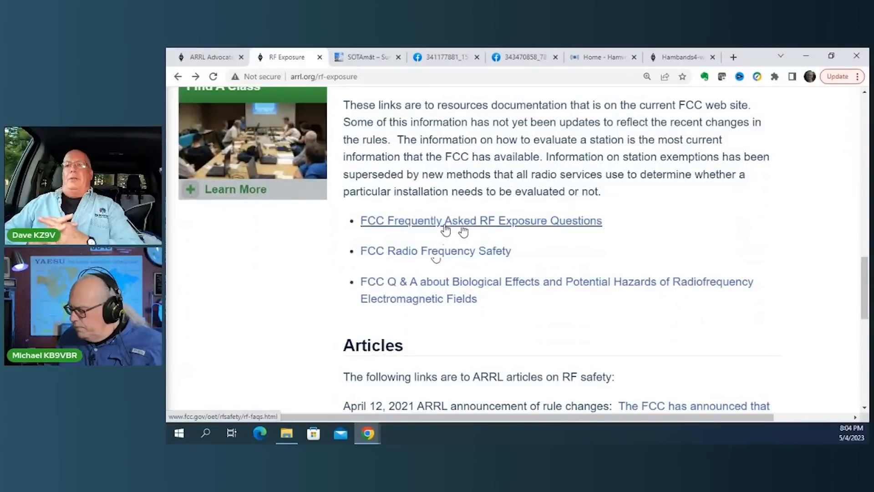
{"action": "left_click", "coordinate": [481, 220]}
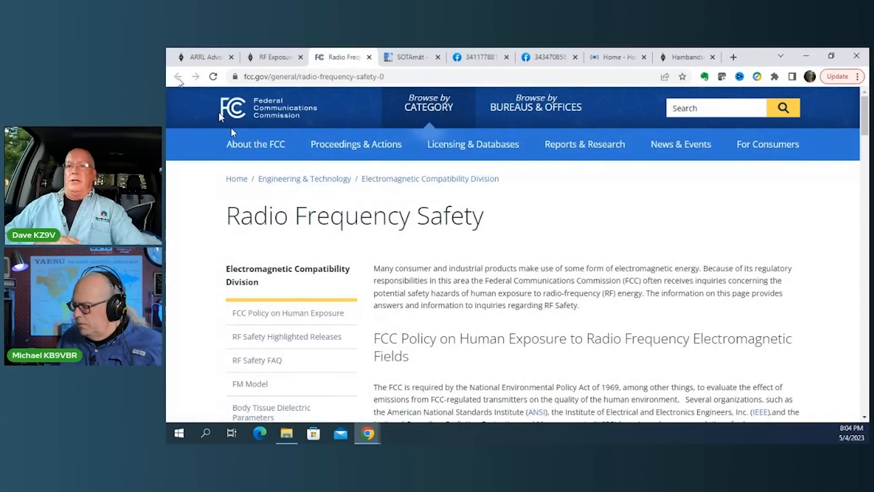
{"action": "mouse_move", "coordinate": [177, 76]}
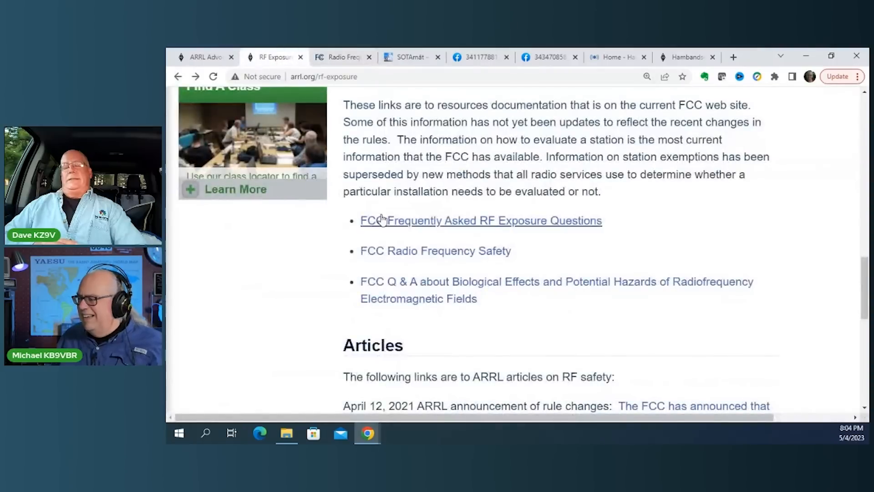
- Reopen the RF Exposure Calculator from the sidebar and bring its empty Parameters form into view
{"action": "scroll", "scroll_direction": "down", "scroll_amount": 3}
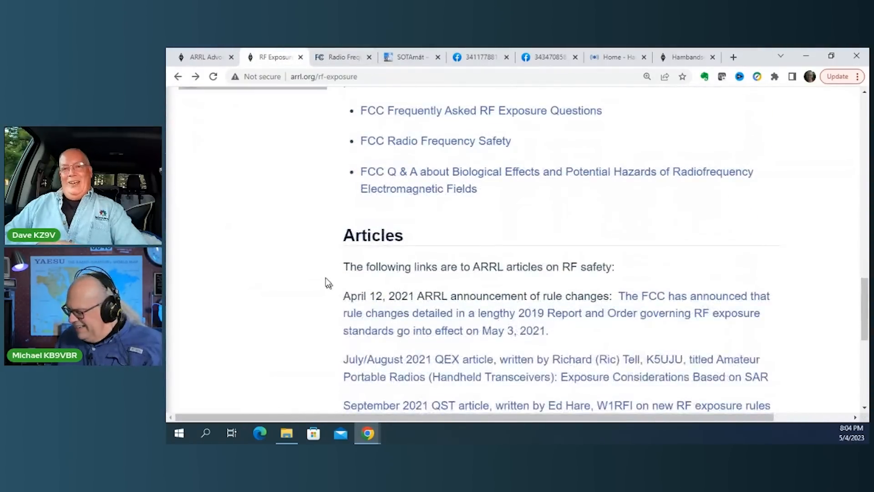
{"action": "scroll", "scroll_direction": "down", "scroll_amount": 3}
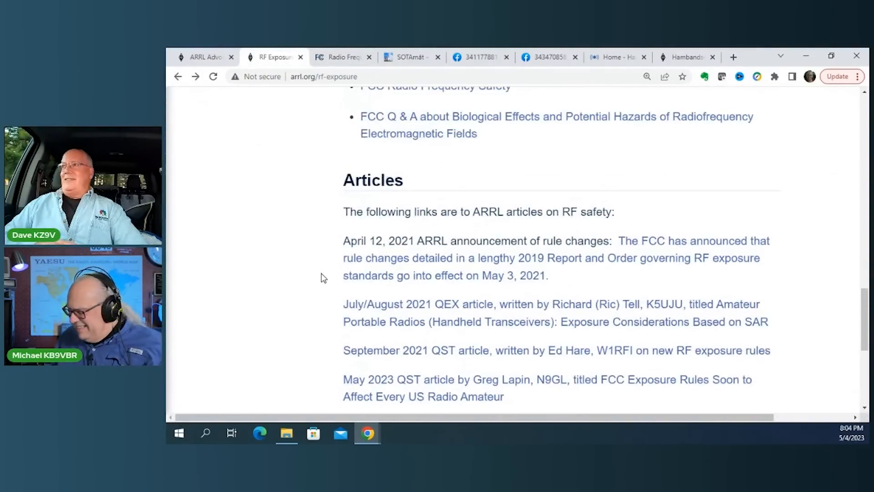
{"action": "scroll", "scroll_direction": "up", "scroll_amount": 3}
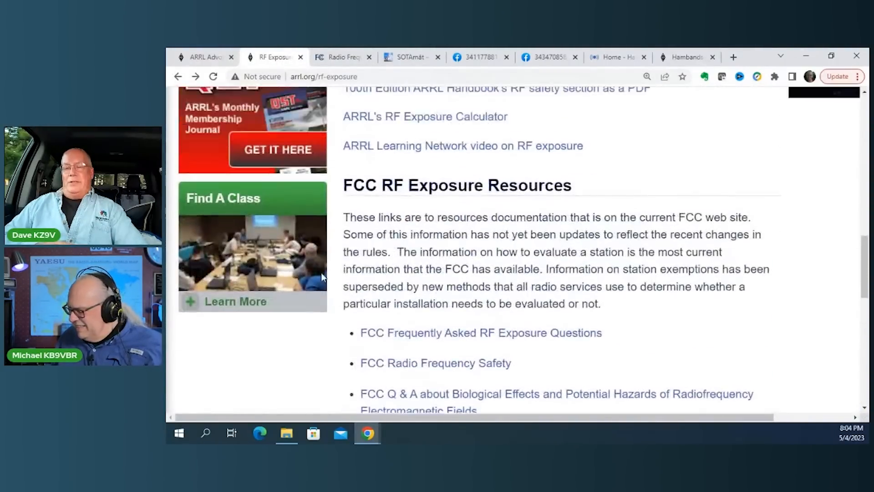
{"action": "scroll", "scroll_direction": "up", "scroll_amount": 3}
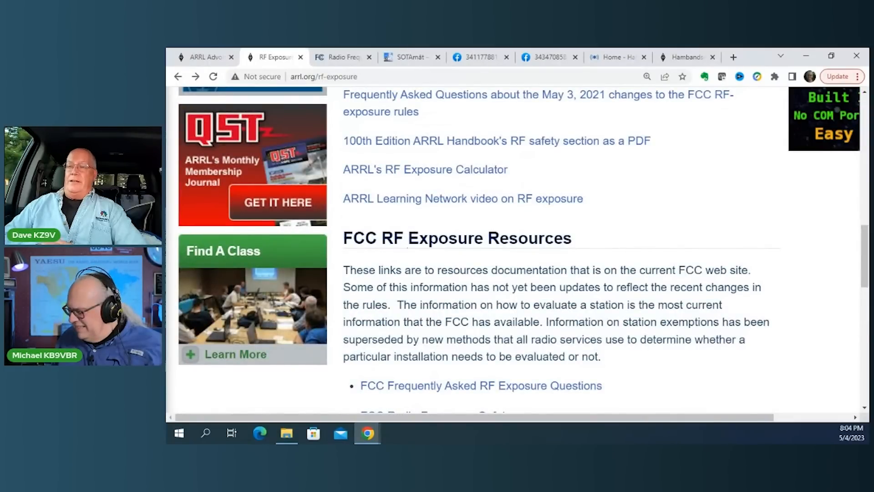
{"action": "scroll", "scroll_direction": "up", "scroll_amount": 3}
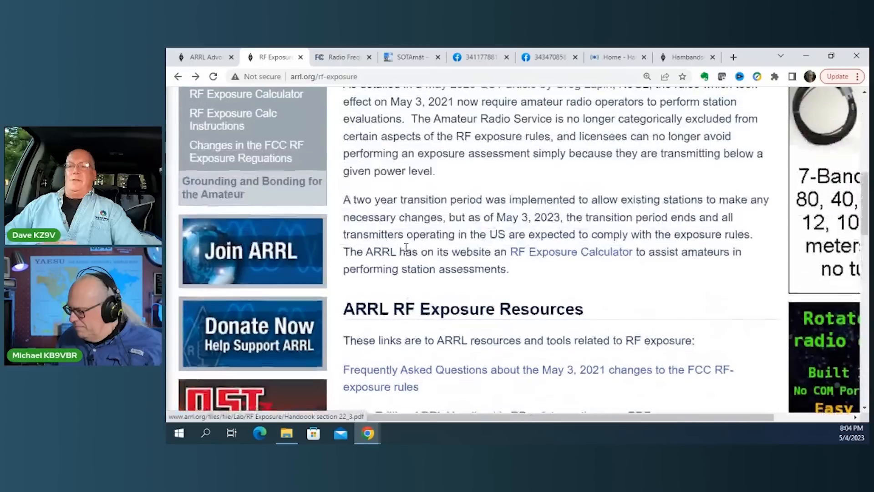
{"action": "scroll", "scroll_direction": "up", "scroll_amount": 3}
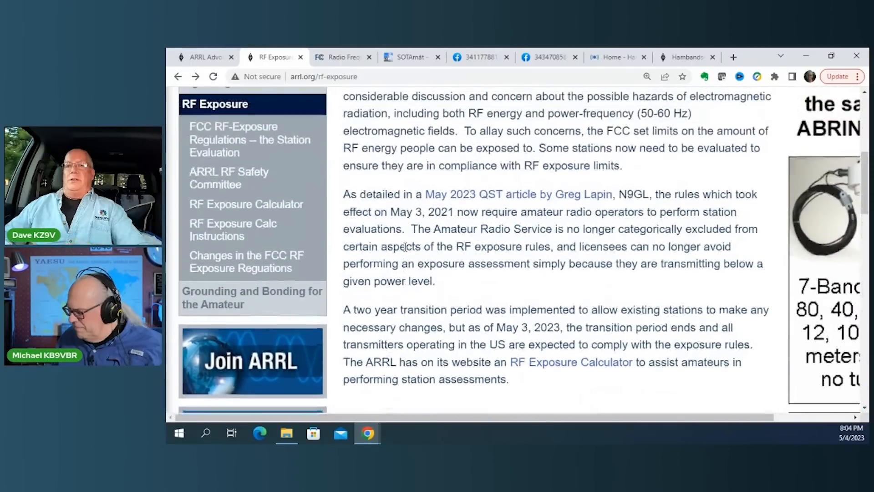
{"action": "scroll", "scroll_direction": "up", "scroll_amount": 3}
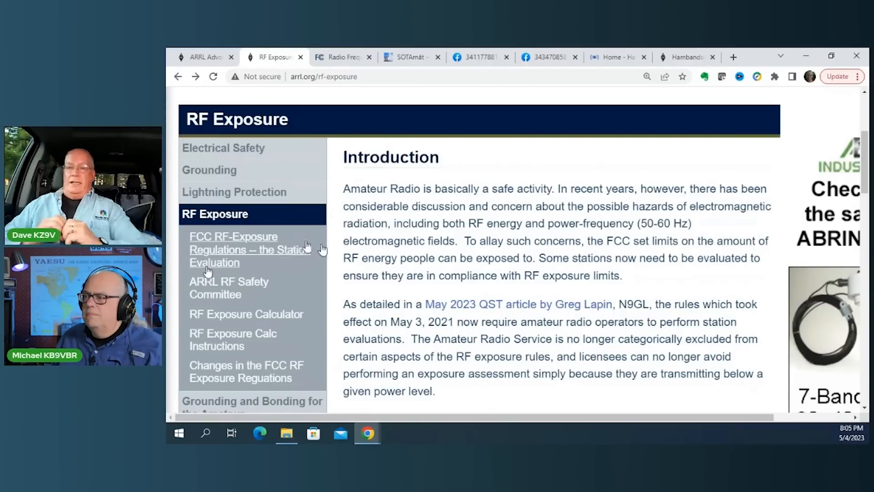
{"action": "left_click", "coordinate": [247, 249]}
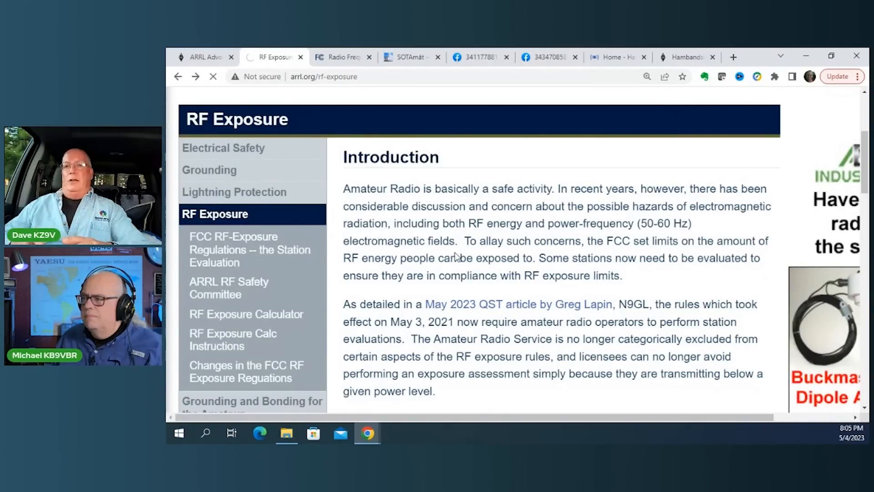
{"action": "left_click", "coordinate": [246, 314]}
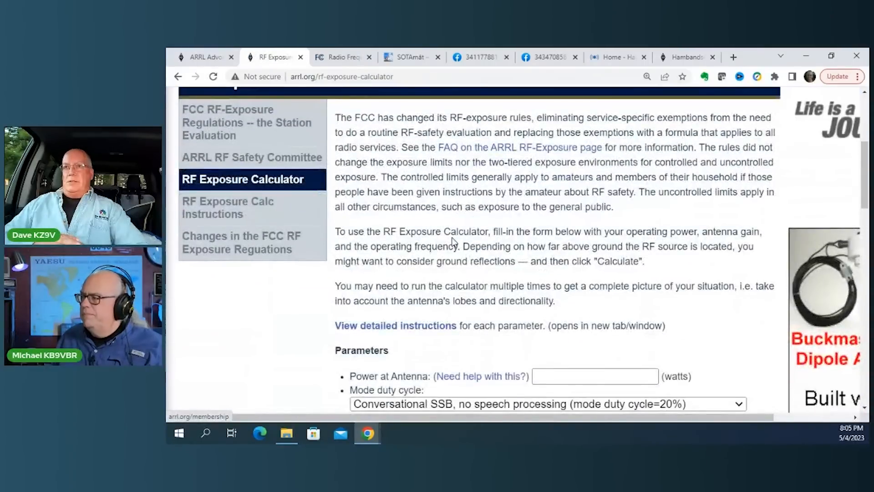
{"action": "scroll", "scroll_direction": "down", "scroll_amount": 3}
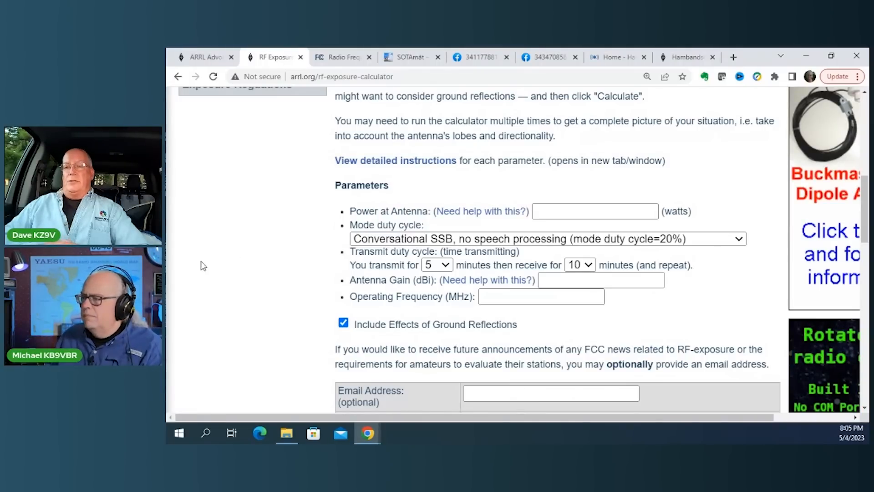
{"action": "mouse_move", "coordinate": [253, 269]}
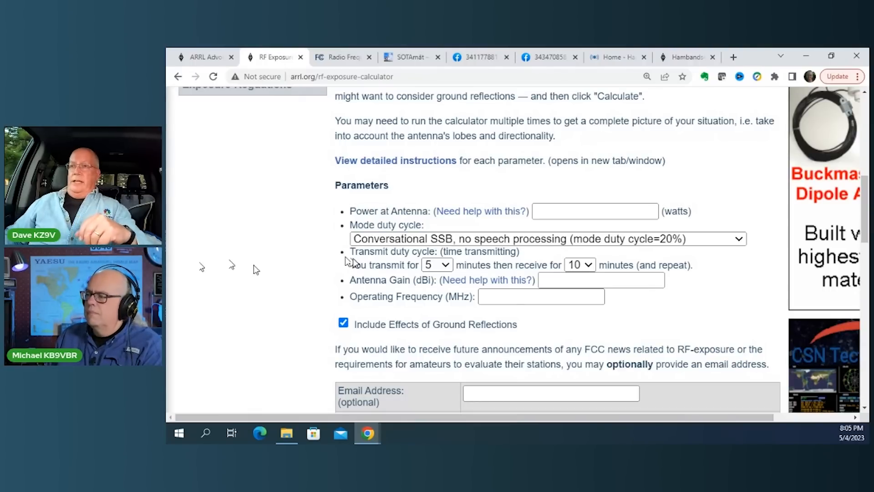
{"action": "mouse_move", "coordinate": [253, 269]}
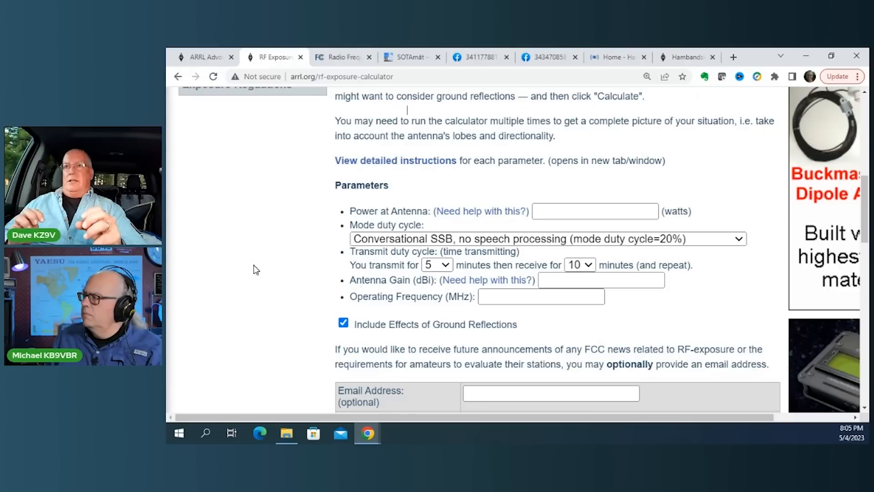
{"action": "mouse_move", "coordinate": [409, 112]}
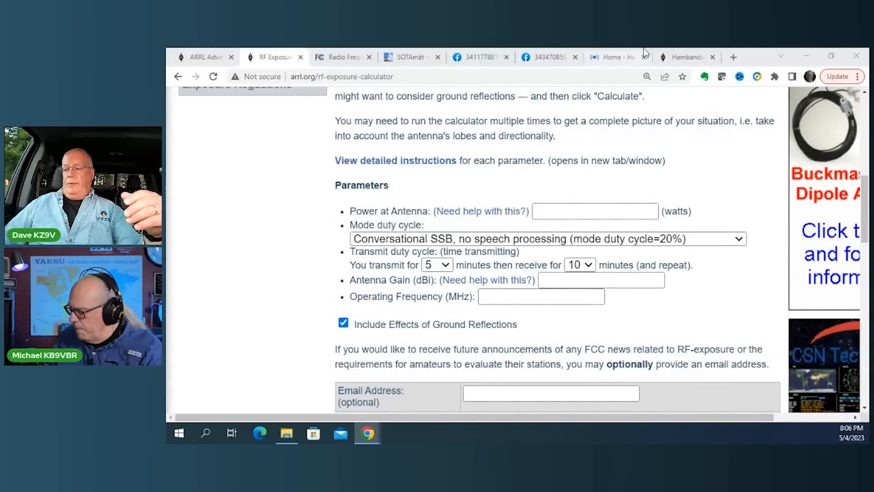
- Enter 100 watts as the power at the antenna
{"action": "left_click", "coordinate": [594, 211]}
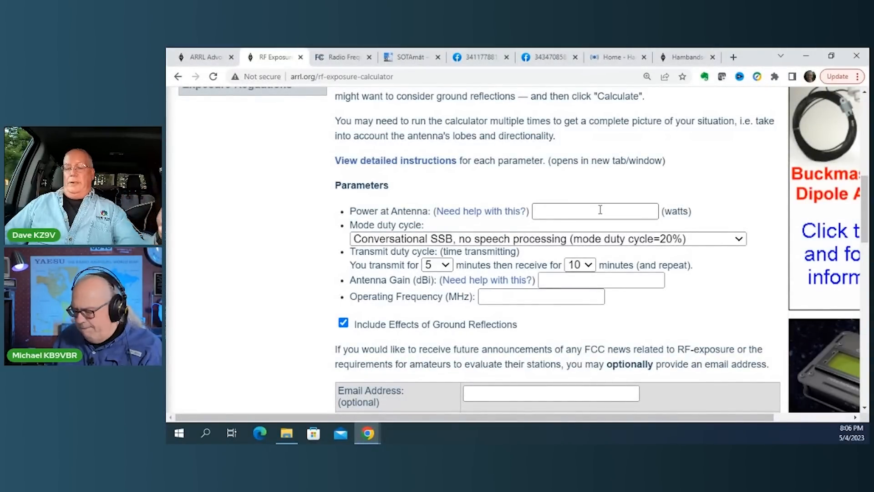
{"action": "type", "text": "100"}
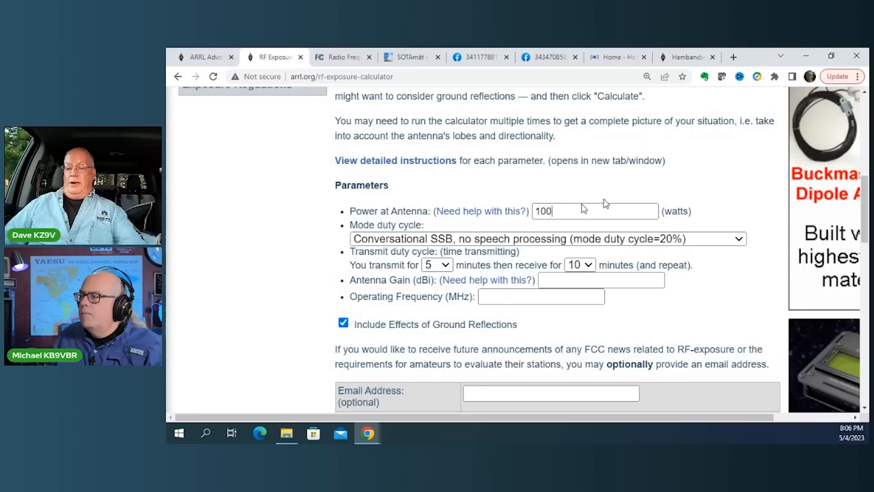
{"action": "scroll", "scroll_direction": "down", "scroll_amount": 3}
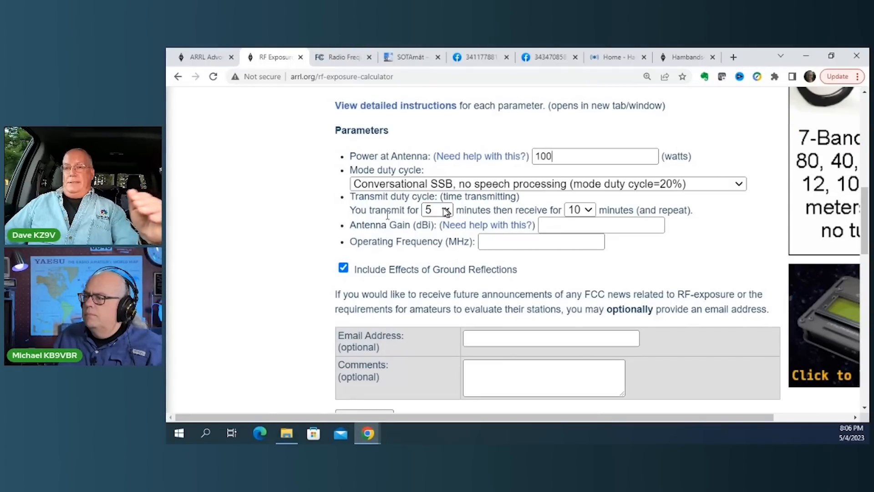
- Set both the transmit and receive times to 1 minute
{"action": "left_click", "coordinate": [437, 209]}
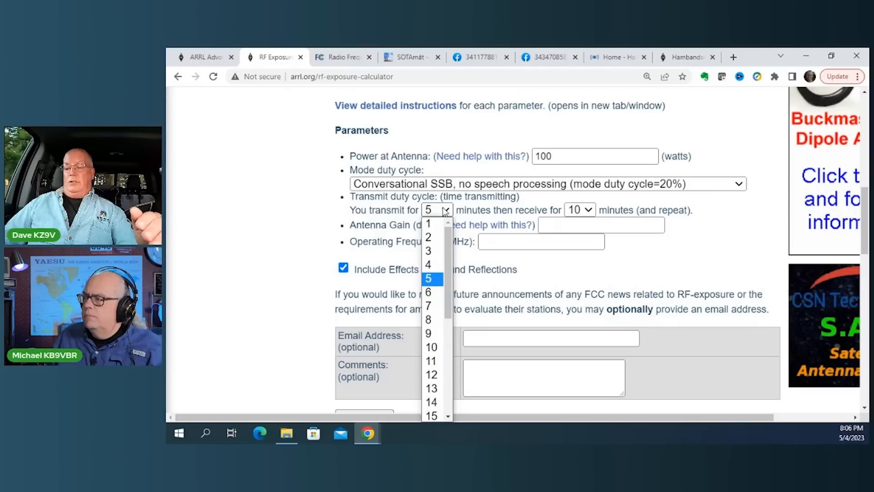
{"action": "left_click", "coordinate": [429, 278]}
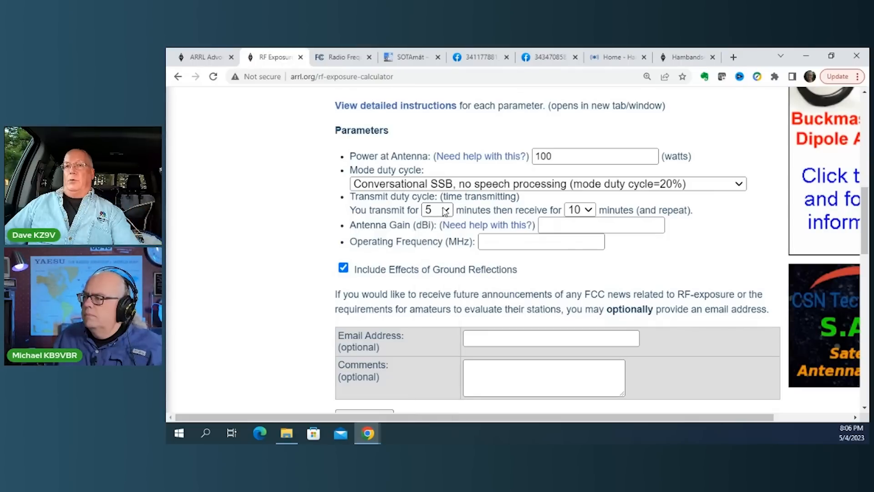
{"action": "left_click", "coordinate": [437, 209]}
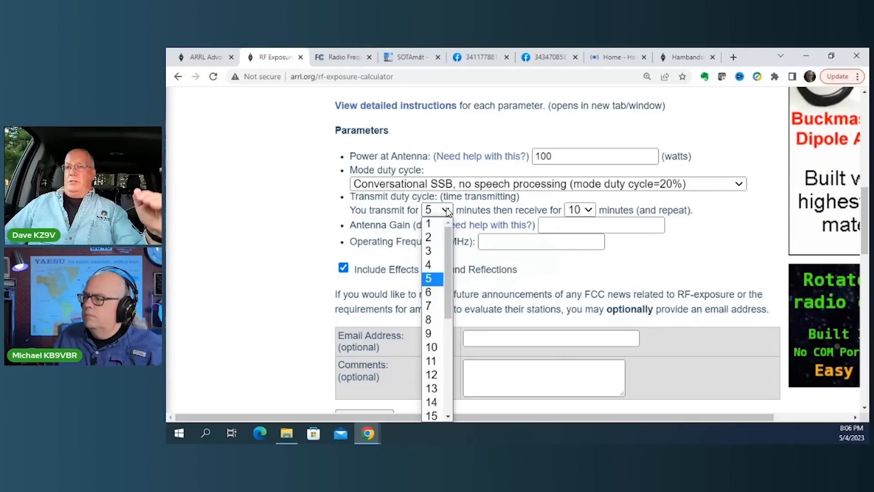
{"action": "scroll", "scroll_direction": "down", "scroll_amount": 3}
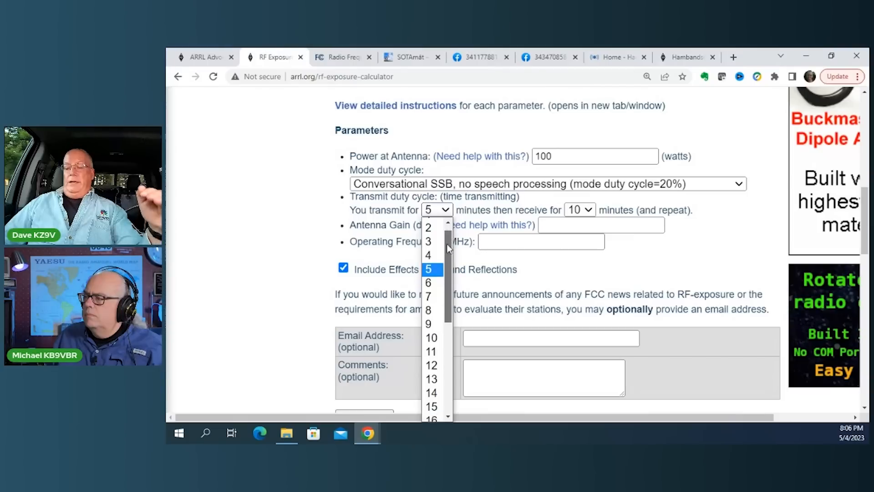
{"action": "scroll", "scroll_direction": "down", "scroll_amount": 3}
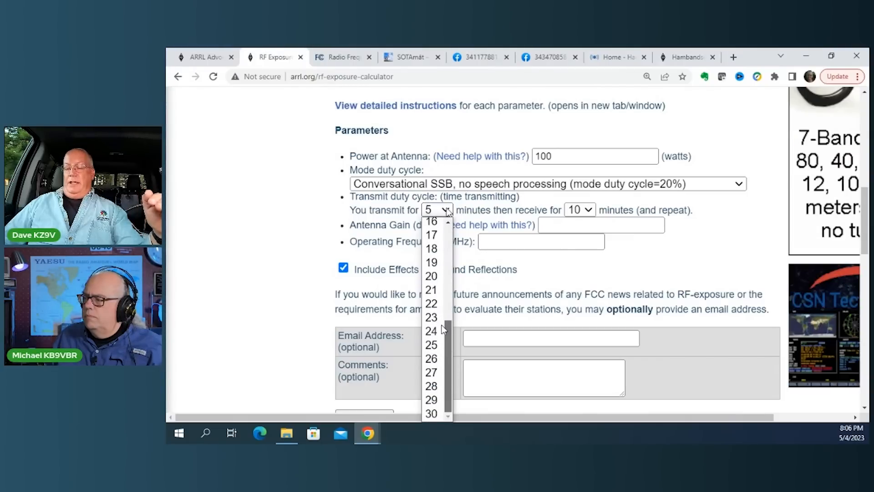
{"action": "scroll", "scroll_direction": "up", "scroll_amount": 3}
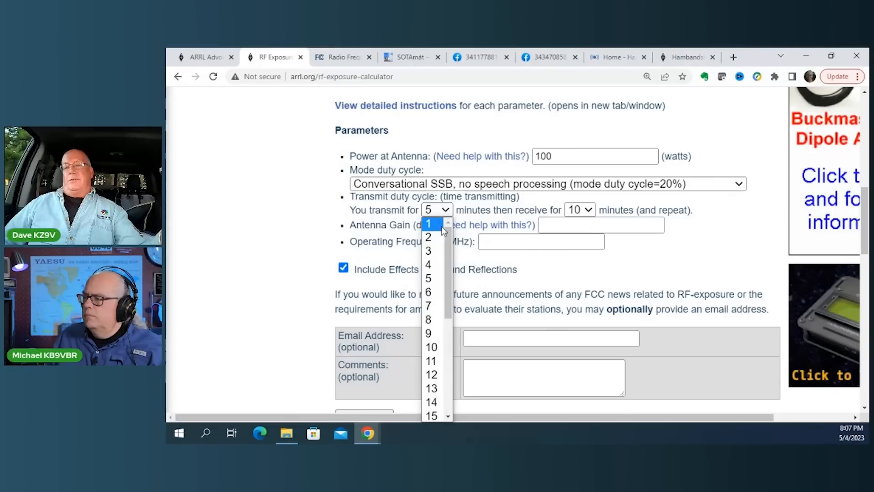
{"action": "mouse_move", "coordinate": [446, 245]}
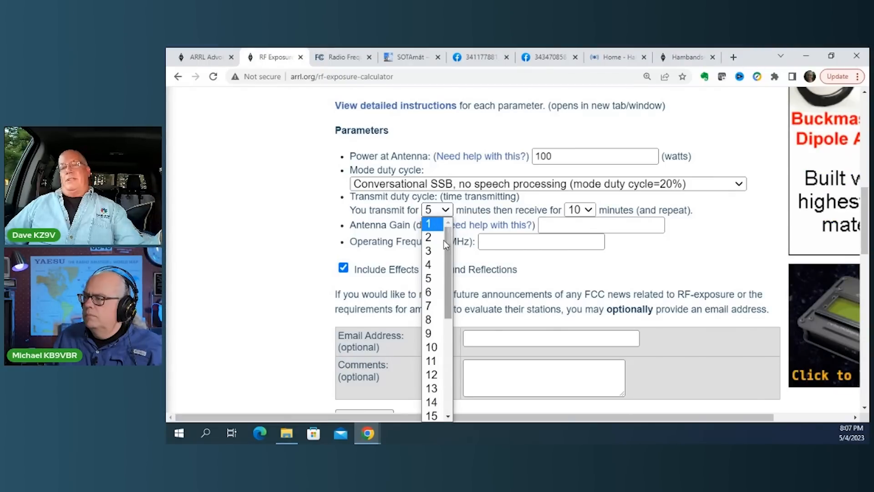
{"action": "mouse_move", "coordinate": [428, 277]}
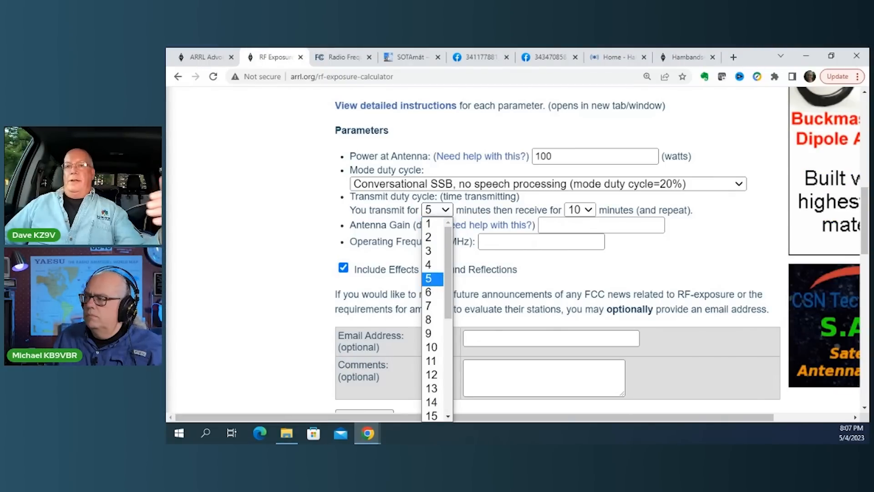
{"action": "left_click", "coordinate": [429, 278]}
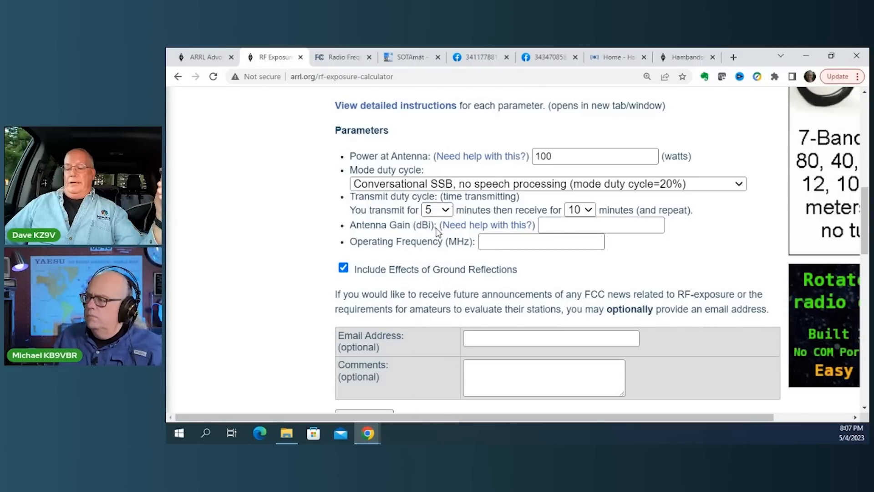
{"action": "left_click", "coordinate": [436, 209]}
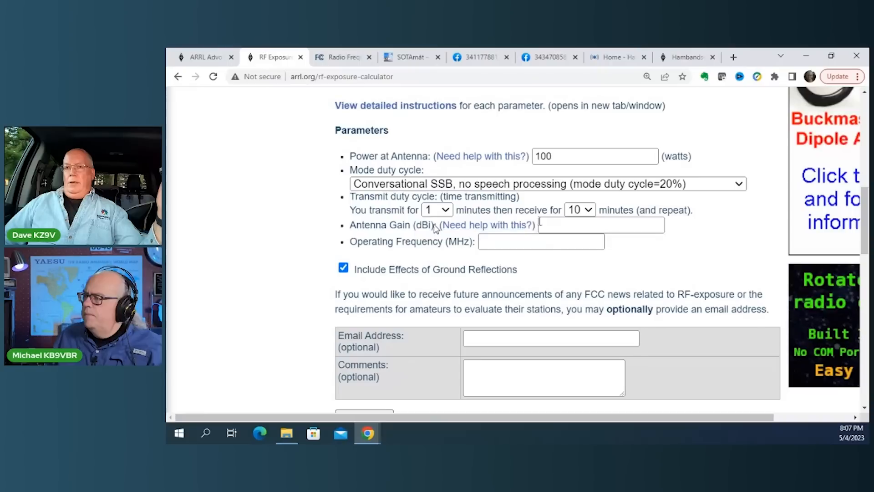
{"action": "left_click", "coordinate": [580, 209]}
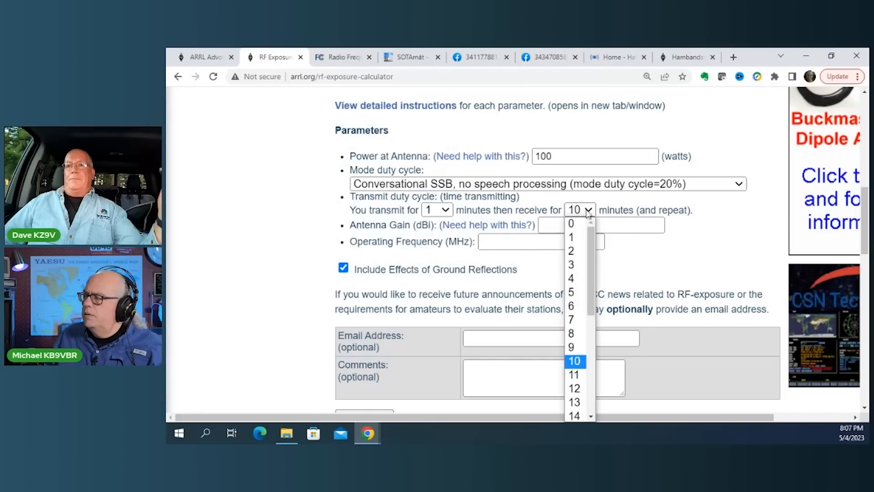
{"action": "left_click", "coordinate": [571, 236]}
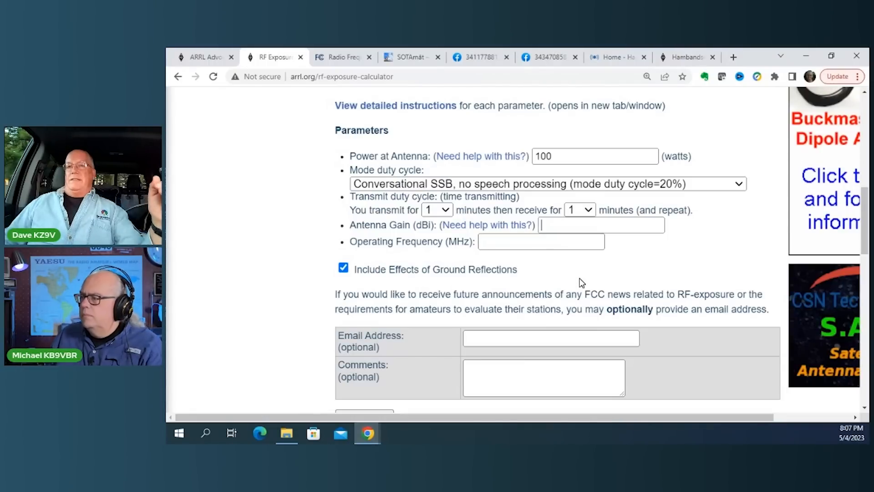
{"action": "mouse_move", "coordinate": [487, 224]}
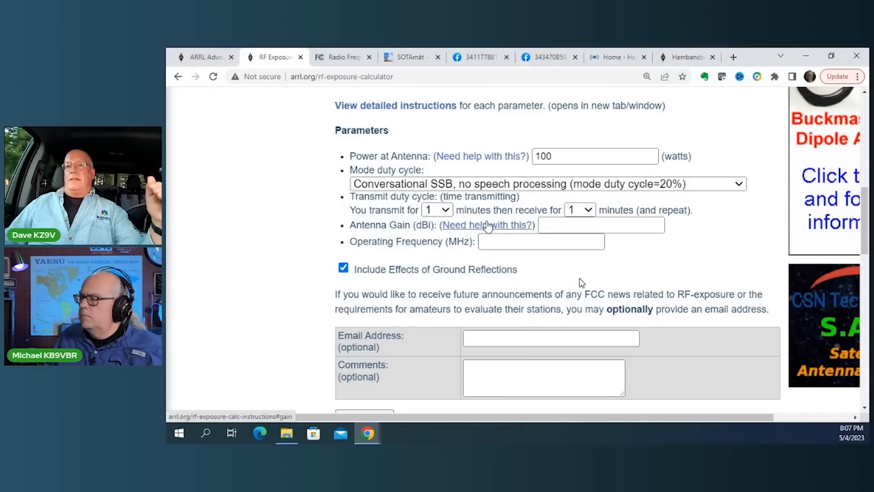
- Look up the Quarter Wave Vertical gain (1.5 dBi) in the antenna table, then return to the calculator
{"action": "left_click", "coordinate": [486, 224]}
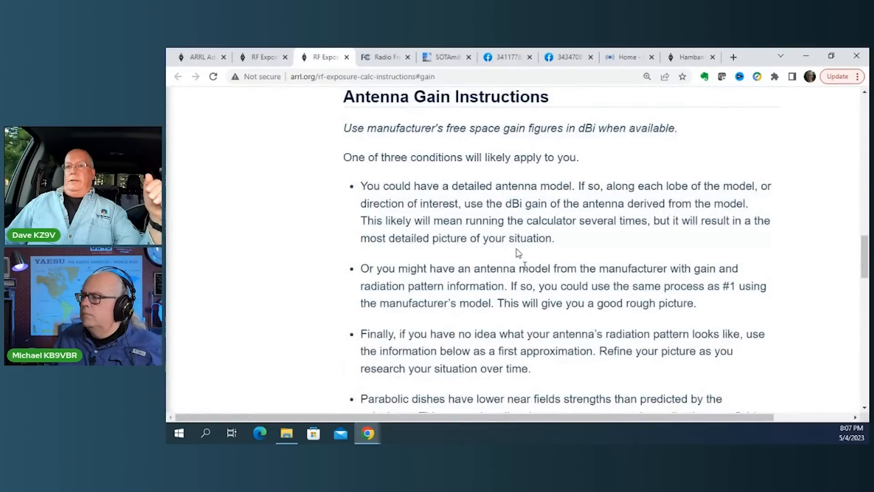
{"action": "scroll", "scroll_direction": "down", "scroll_amount": 3}
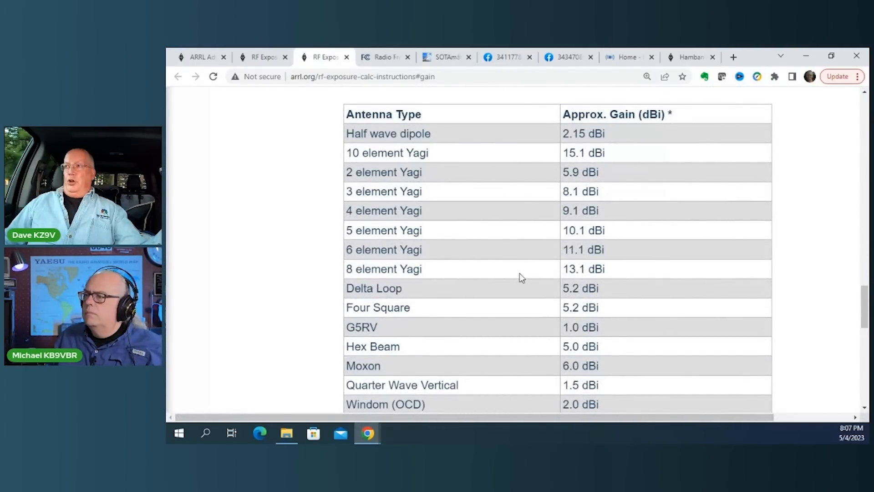
{"action": "scroll", "scroll_direction": "down", "scroll_amount": 3}
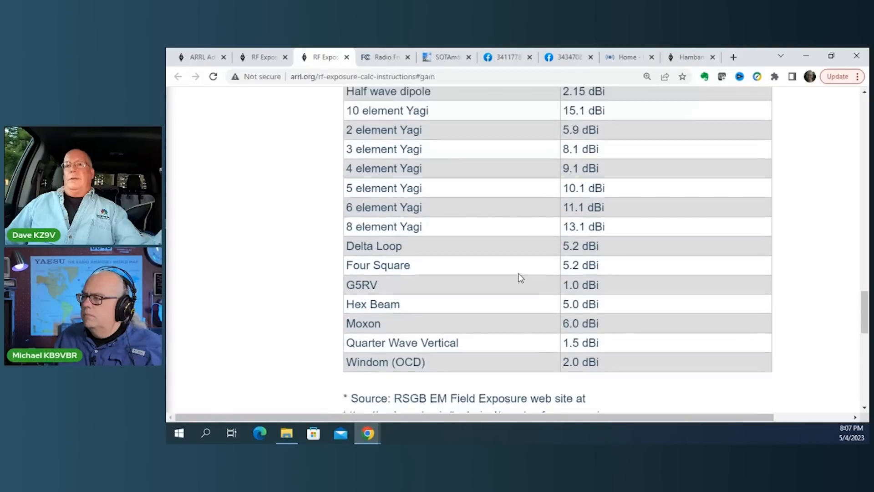
{"action": "scroll", "scroll_direction": "up", "scroll_amount": 3}
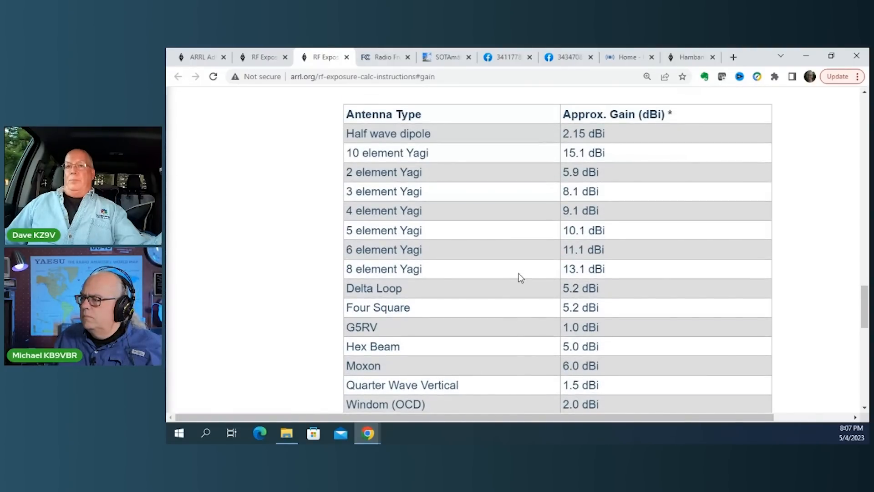
{"action": "scroll", "scroll_direction": "down", "scroll_amount": 3}
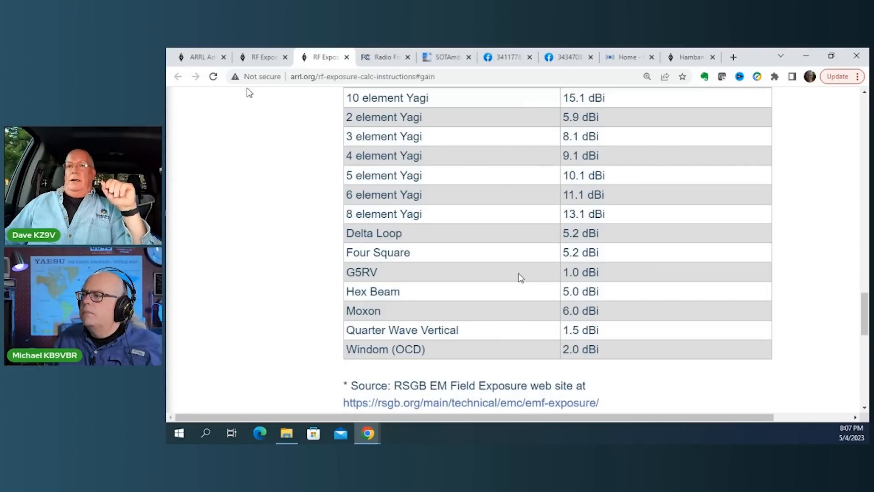
{"action": "left_click", "coordinate": [262, 57]}
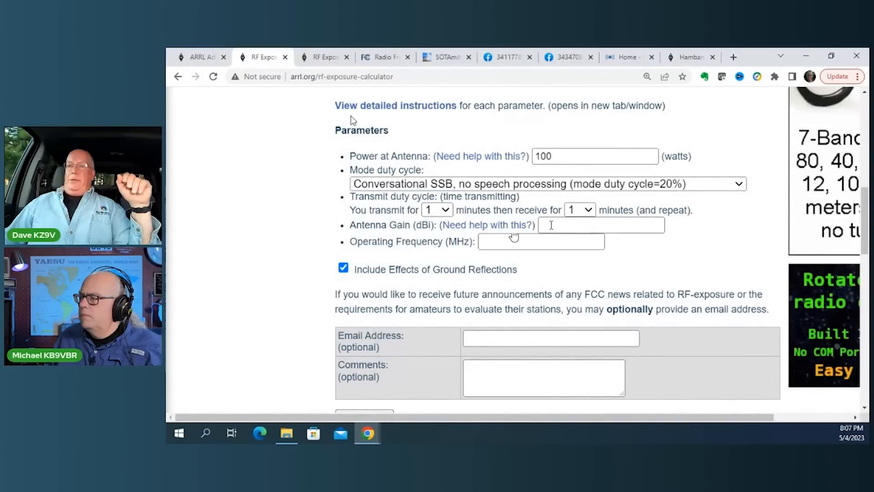
- Enter 1.5 dBi antenna gain and 3.8 MHz operating frequency
{"action": "type", "text": "1.5"}
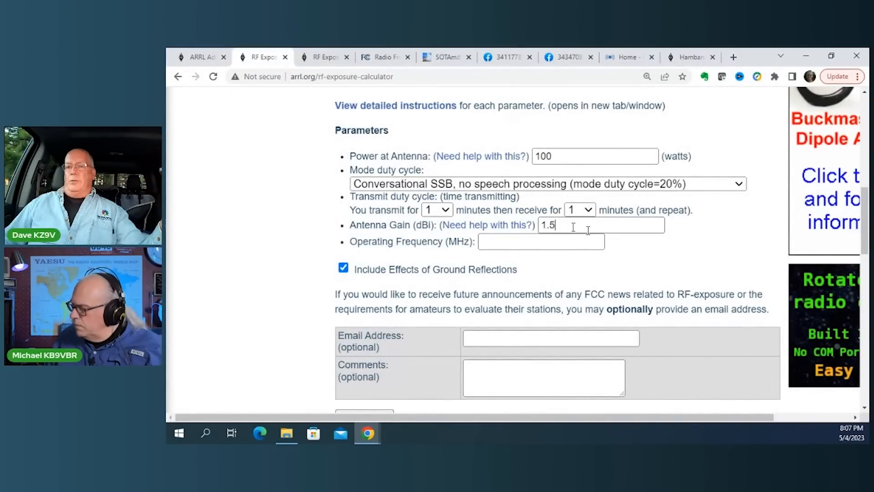
{"action": "left_click", "coordinate": [540, 241]}
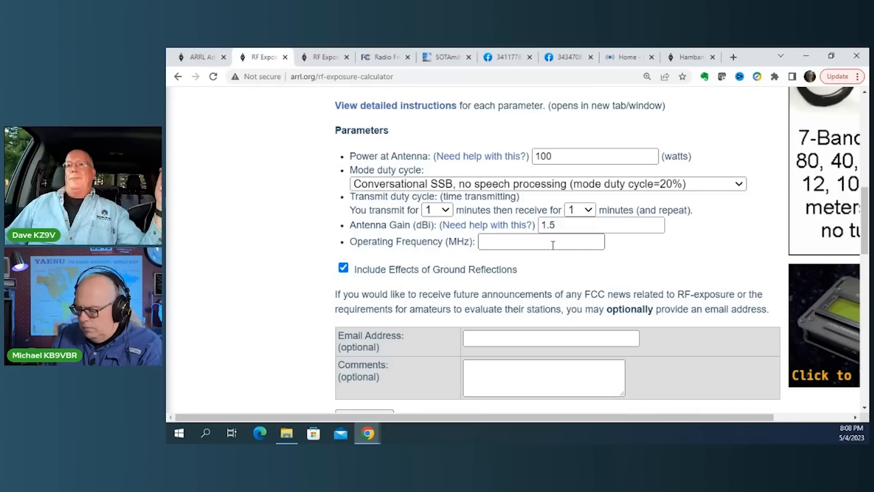
{"action": "type", "text": "3.8"}
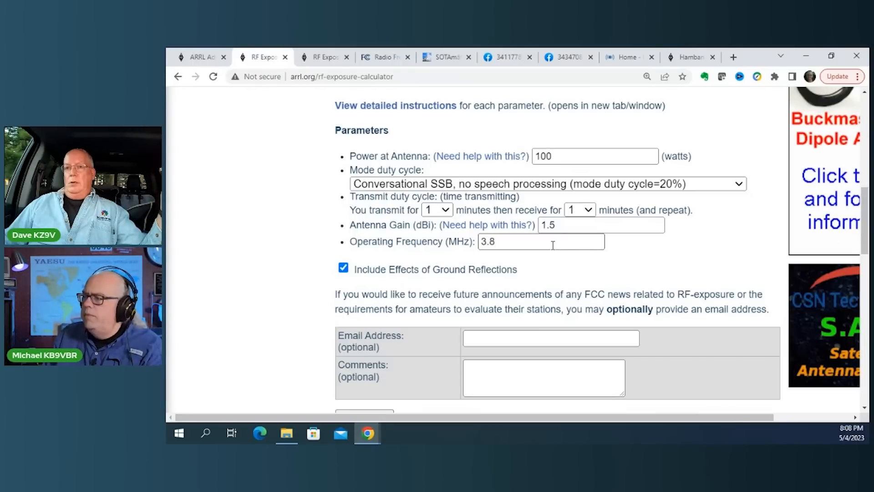
{"action": "mouse_move", "coordinate": [507, 262]}
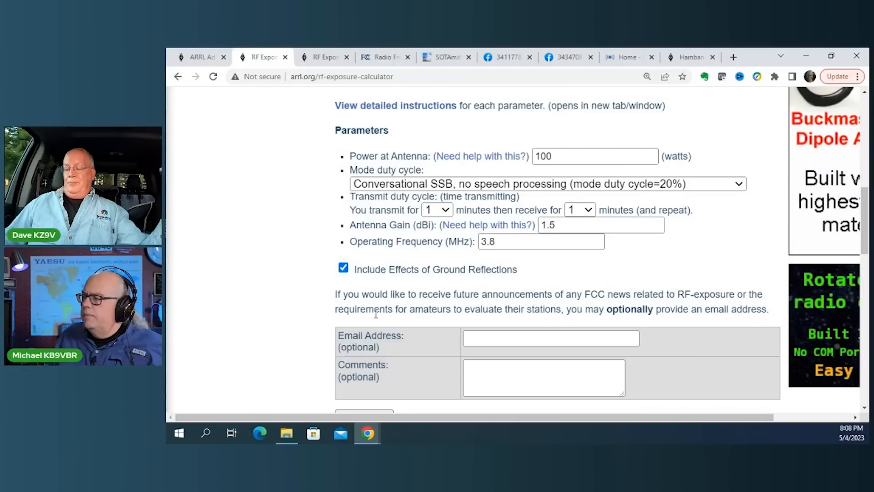
{"action": "scroll", "scroll_direction": "down", "scroll_amount": 3}
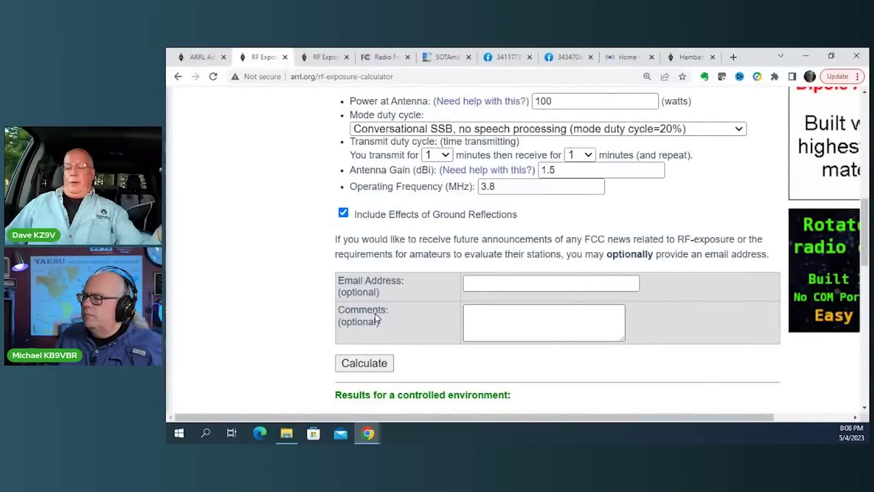
{"action": "scroll", "scroll_direction": "up", "scroll_amount": 3}
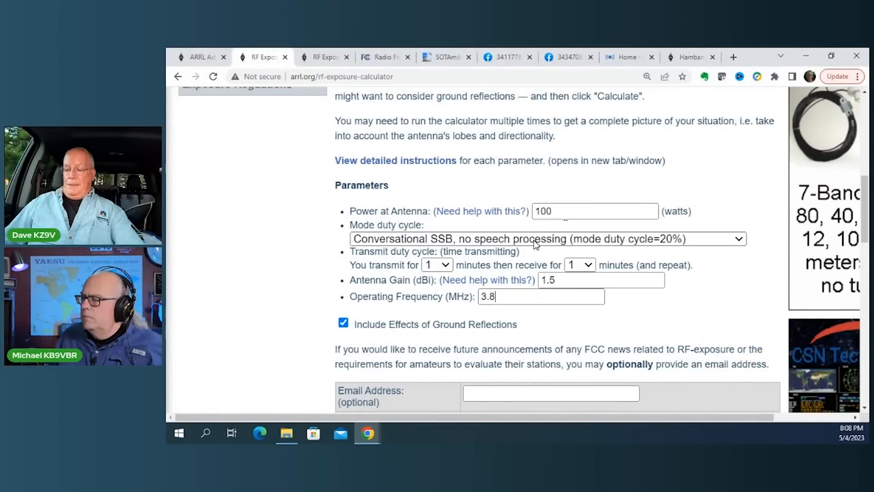
{"action": "left_click", "coordinate": [547, 239]}
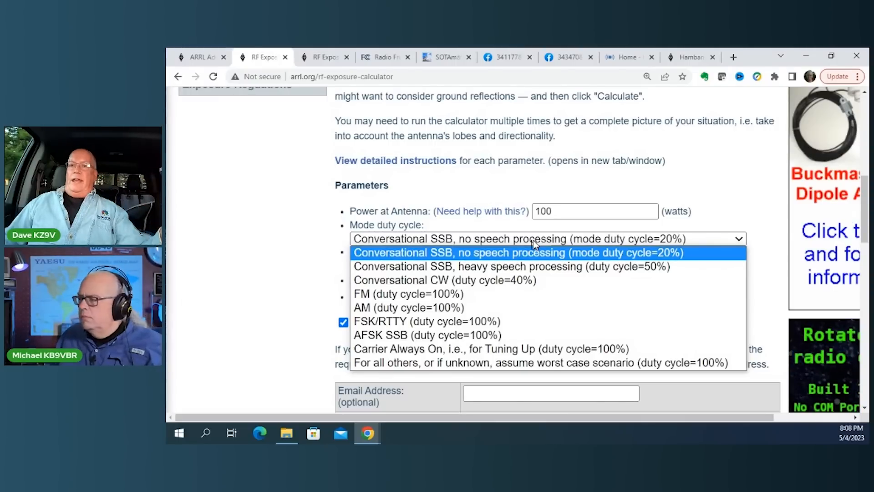
{"action": "mouse_move", "coordinate": [546, 258]}
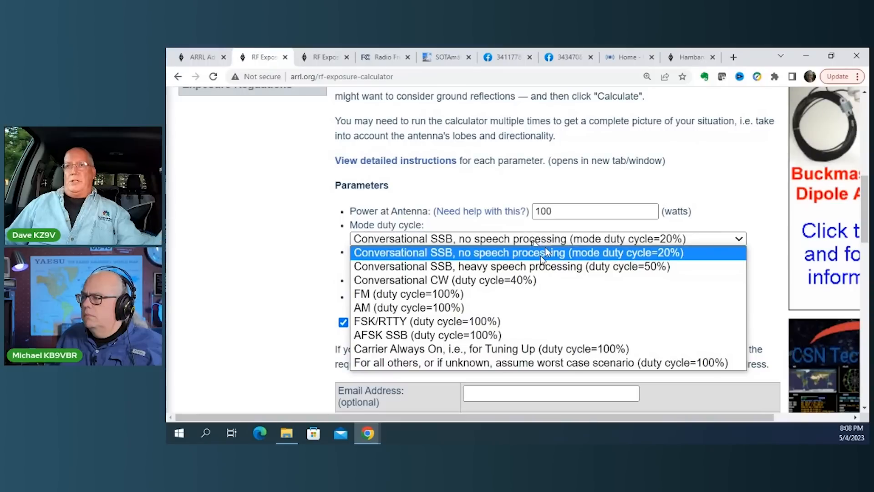
{"action": "mouse_move", "coordinate": [528, 244]}
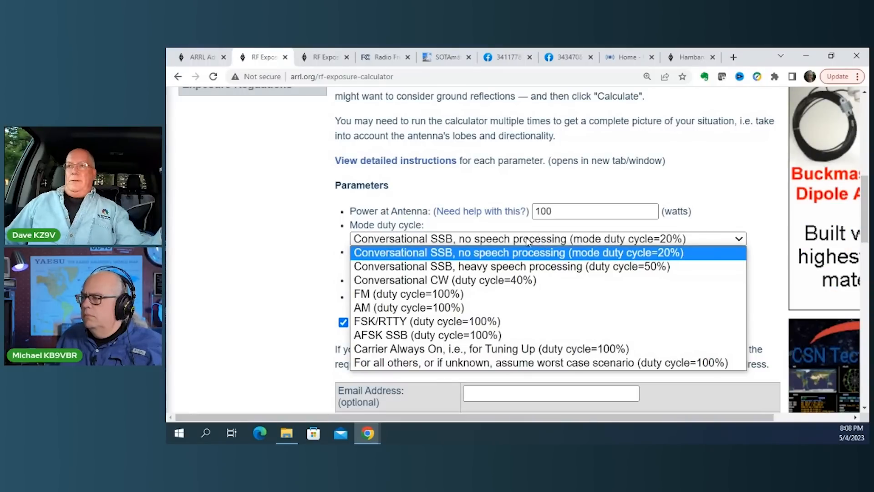
{"action": "left_click", "coordinate": [516, 252]}
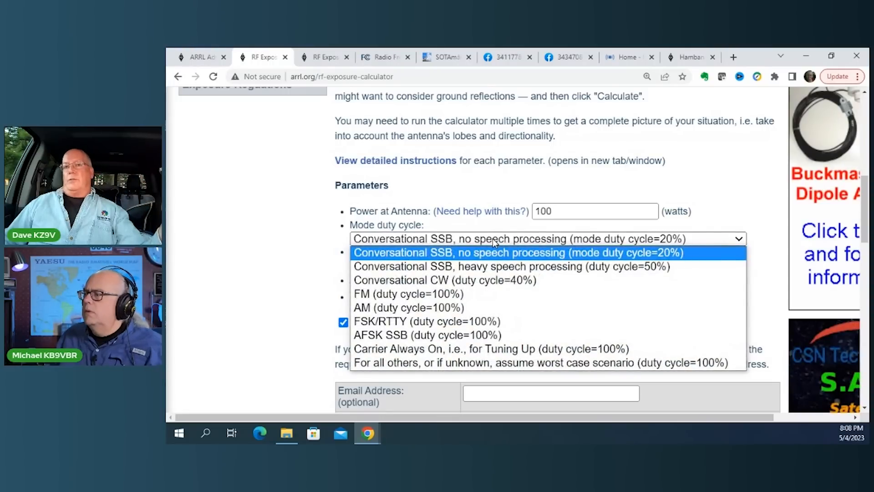
{"action": "left_click", "coordinate": [509, 265]}
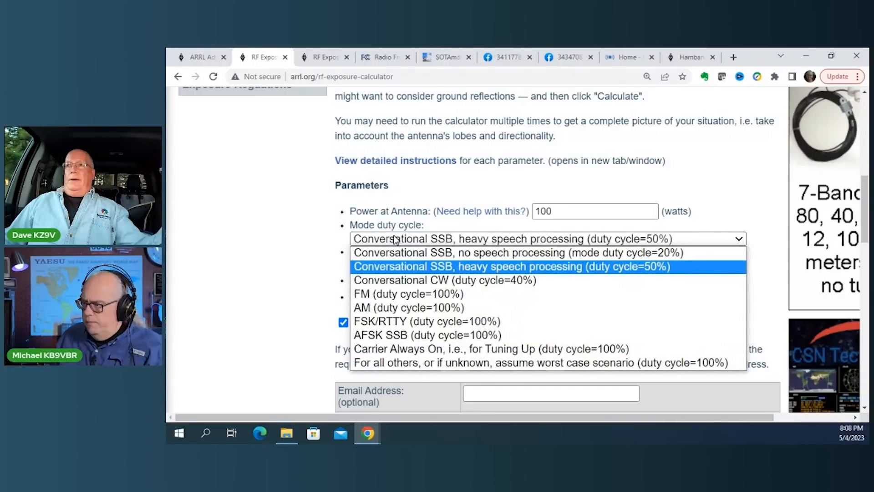
{"action": "mouse_move", "coordinate": [395, 252]}
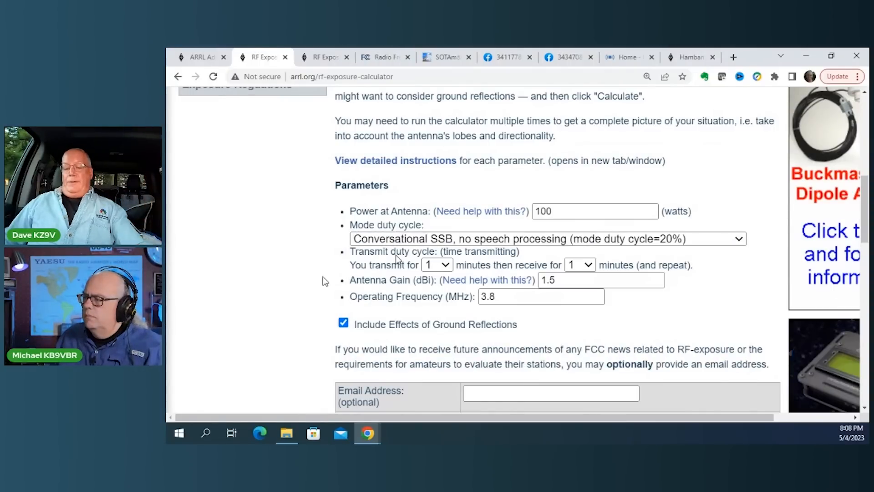
{"action": "scroll", "scroll_direction": "down", "scroll_amount": 3}
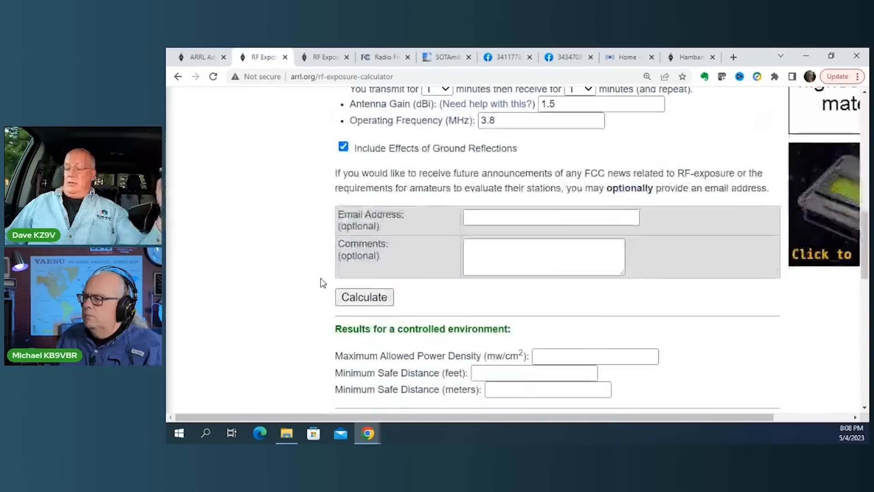
- Calculate and read the safe distances: 0.2229 ft controlled, 0.4985 ft uncontrolled
{"action": "left_click", "coordinate": [364, 296]}
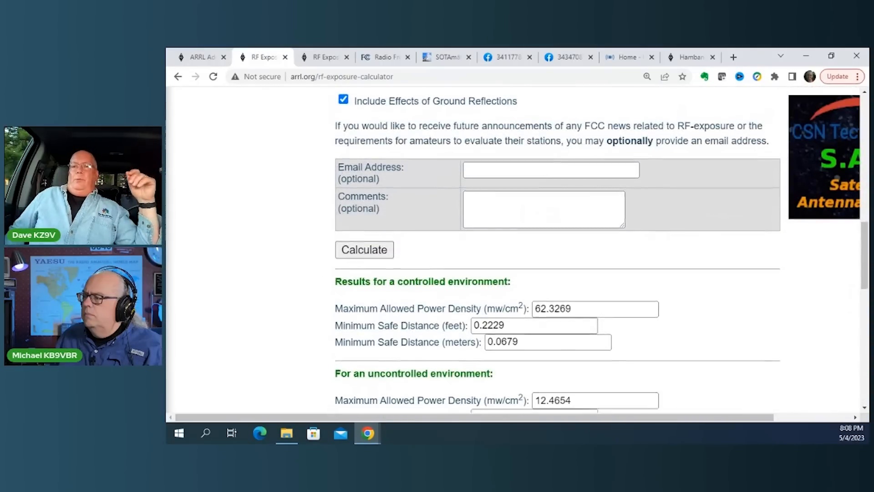
{"action": "scroll", "scroll_direction": "down", "scroll_amount": 3}
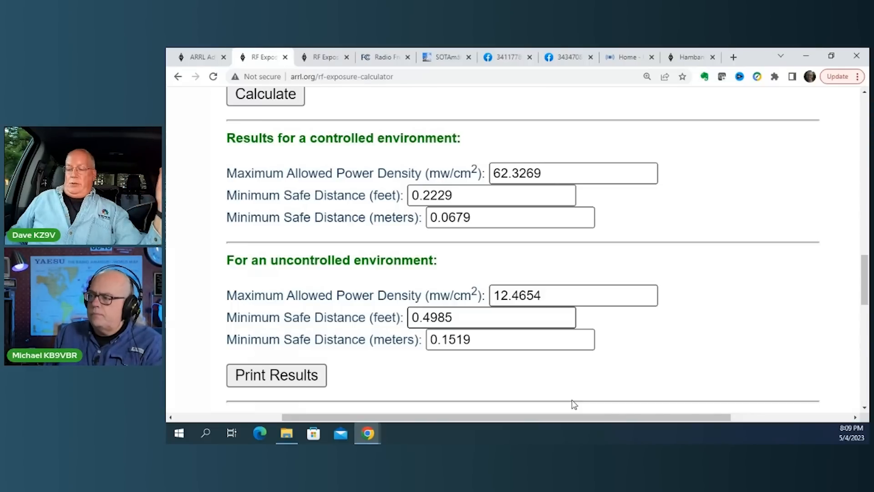
{"action": "mouse_move", "coordinate": [569, 328]}
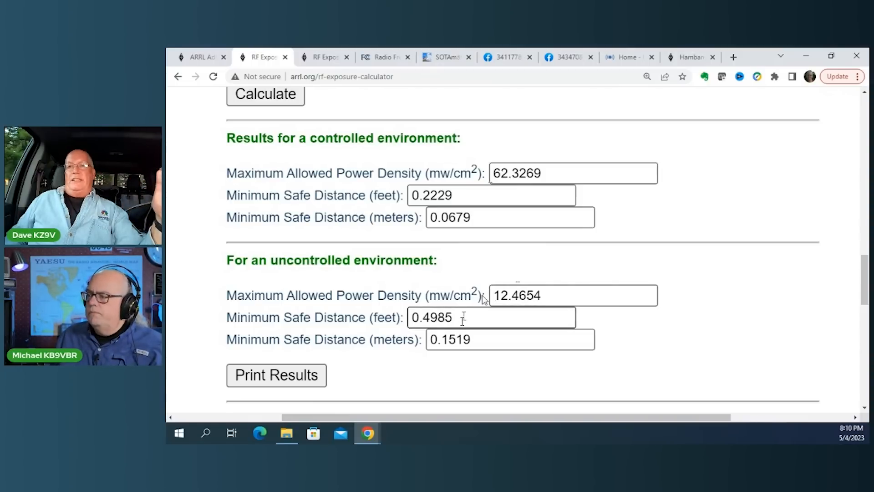
{"action": "double_click", "coordinate": [439, 317]}
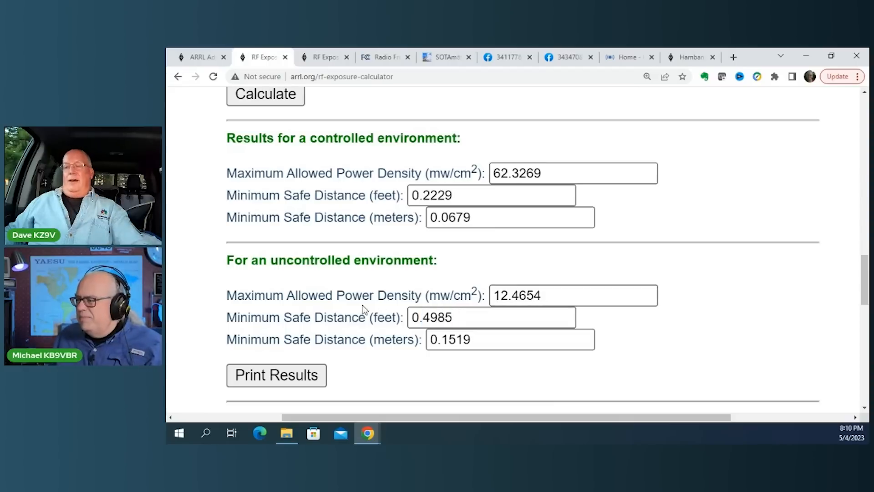
{"action": "scroll", "scroll_direction": "up", "scroll_amount": 3}
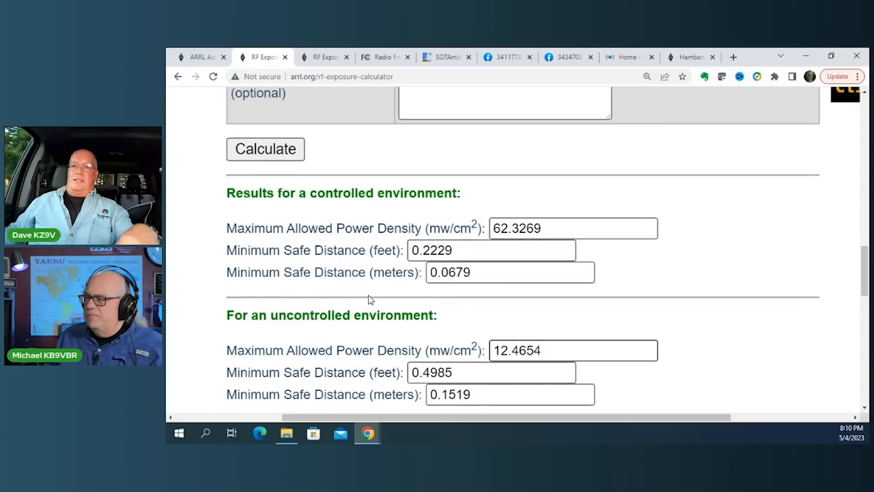
{"action": "scroll", "scroll_direction": "down", "scroll_amount": 3}
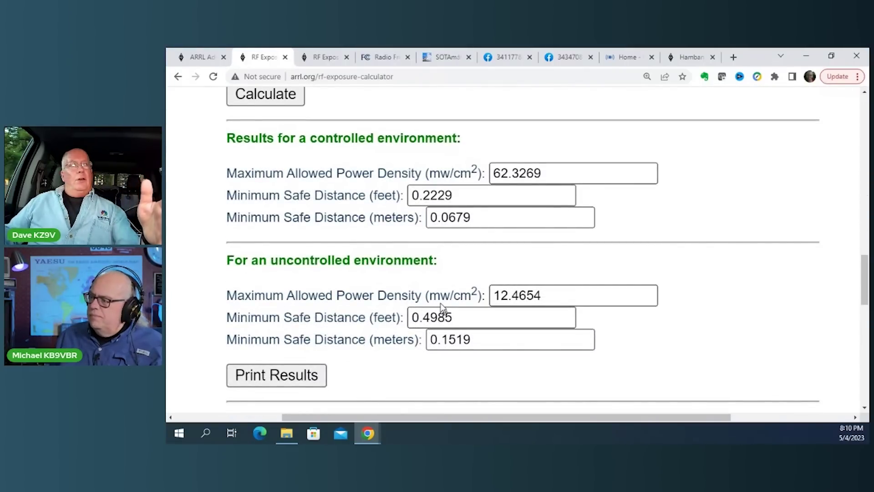
{"action": "mouse_move", "coordinate": [477, 273]}
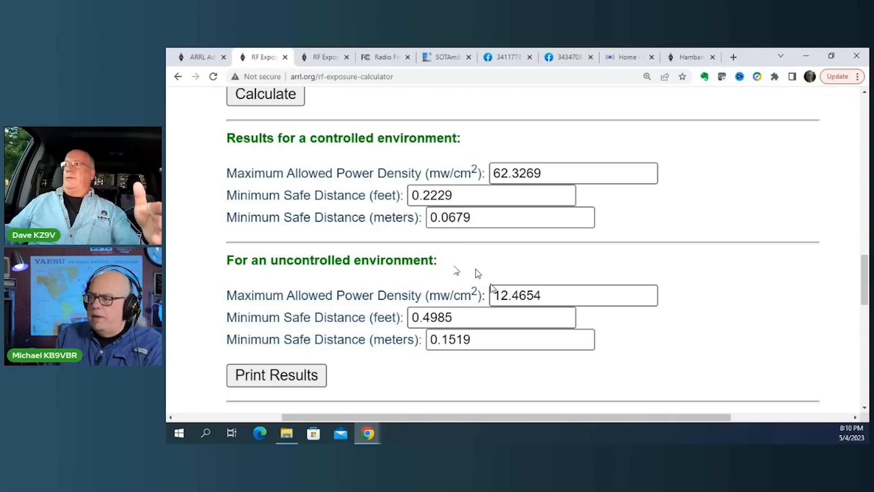
{"action": "mouse_move", "coordinate": [455, 281]}
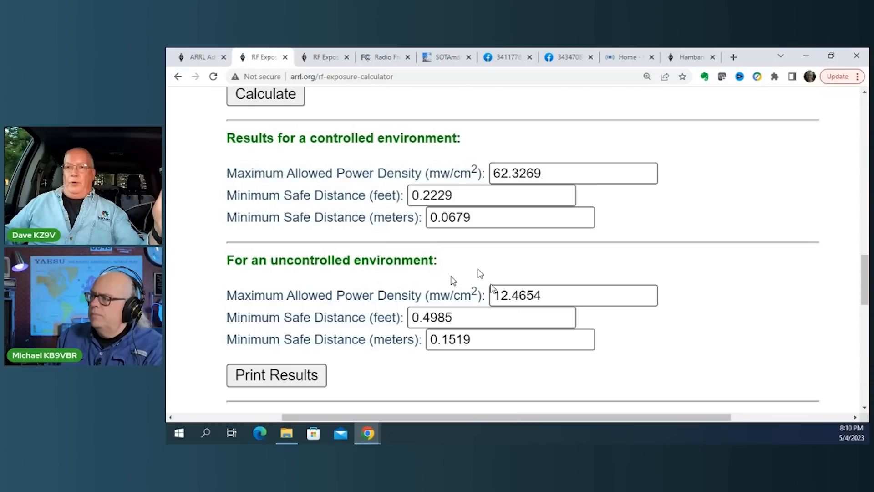
{"action": "mouse_move", "coordinate": [412, 226]}
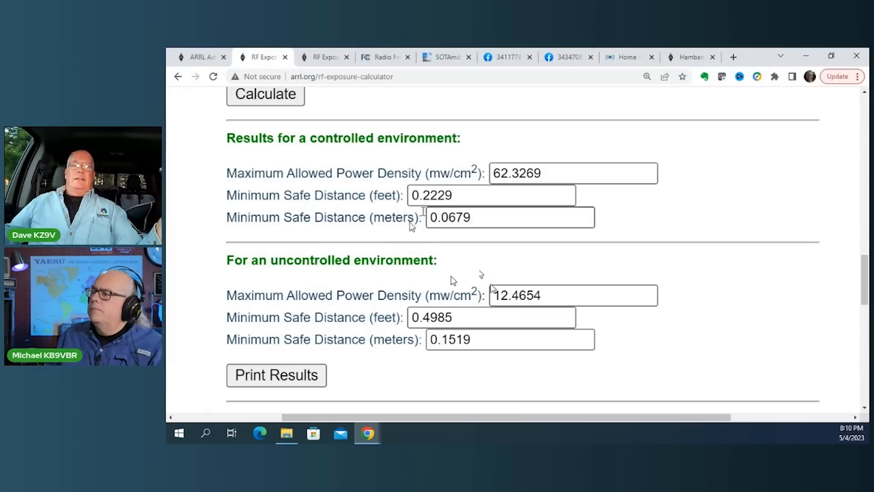
{"action": "scroll", "scroll_direction": "up", "scroll_amount": 3}
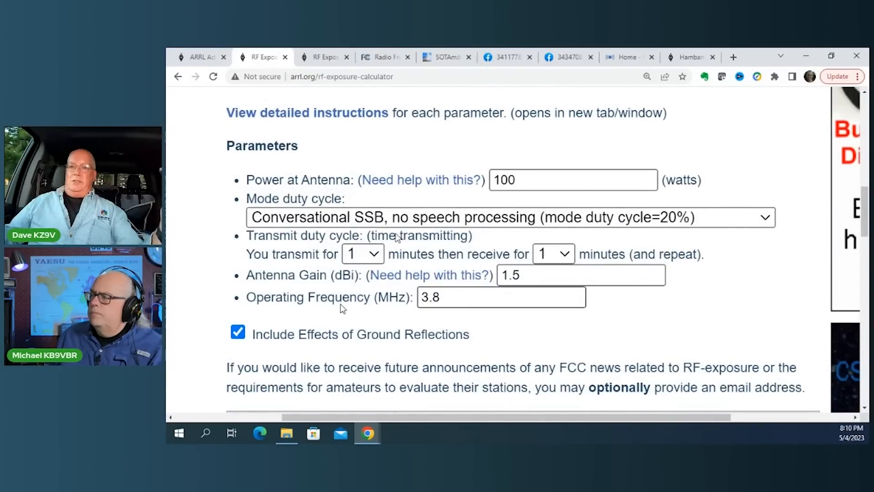
{"action": "mouse_move", "coordinate": [501, 340]}
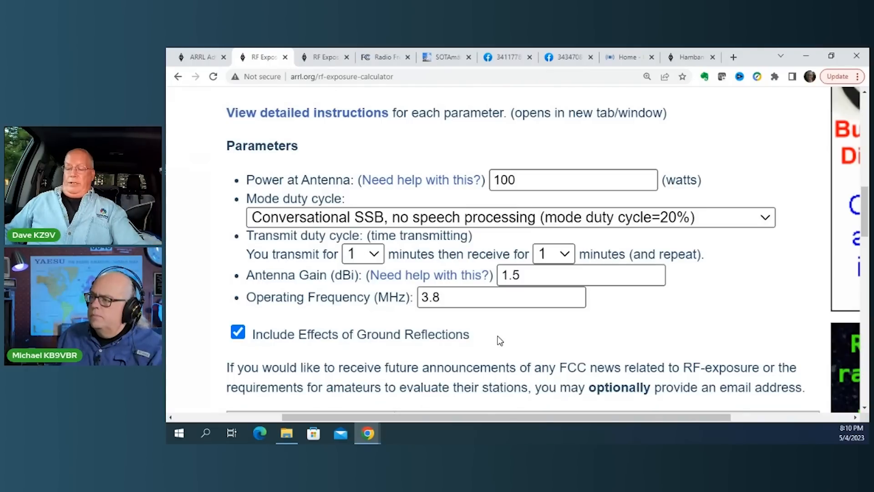
- Change the frequency to 28 MHz and recalculate, yielding 1.6426 ft and 3.6730 ft
{"action": "left_click", "coordinate": [500, 297]}
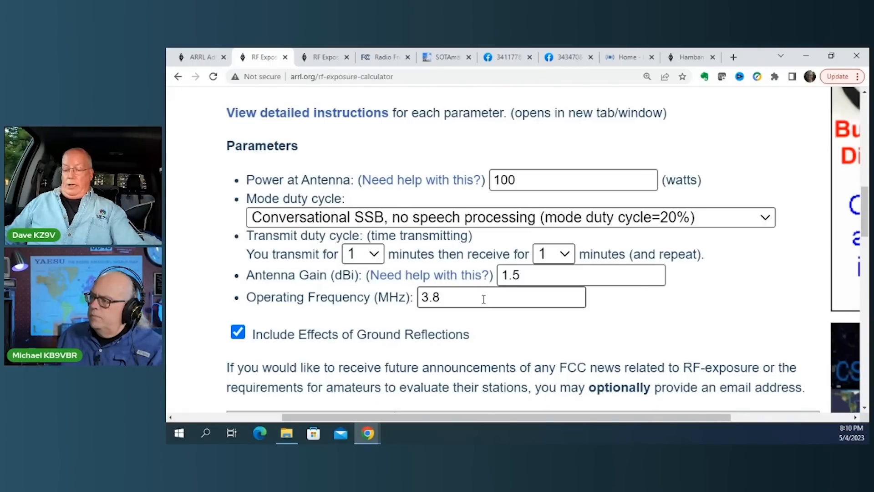
{"action": "key", "text": "Backspace"}
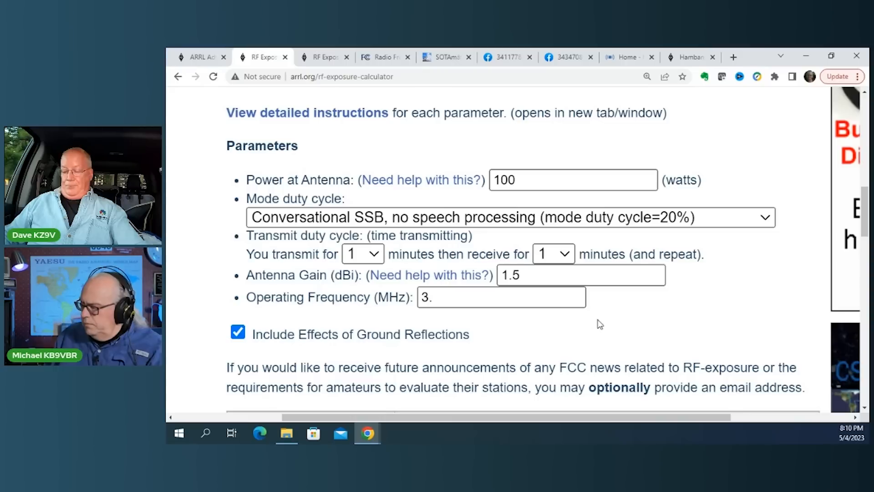
{"action": "type", "text": "28"}
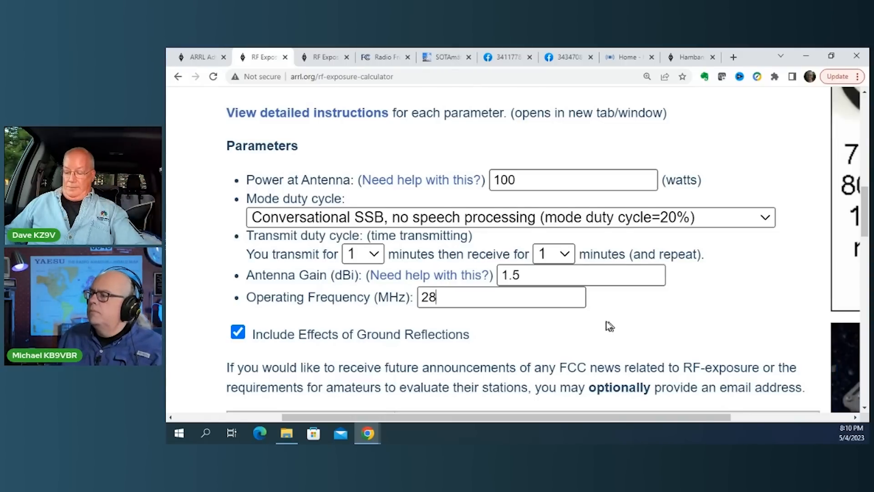
{"action": "scroll", "scroll_direction": "down", "scroll_amount": 3}
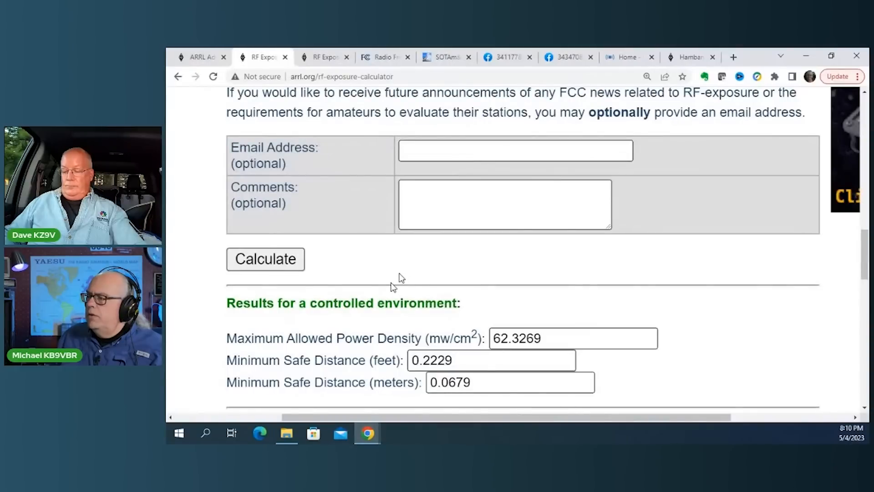
{"action": "left_click", "coordinate": [265, 258]}
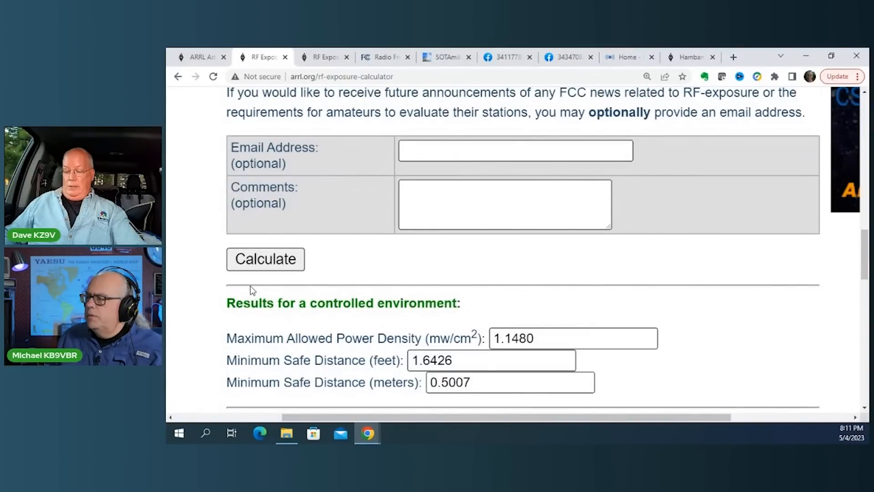
{"action": "scroll", "scroll_direction": "down", "scroll_amount": 3}
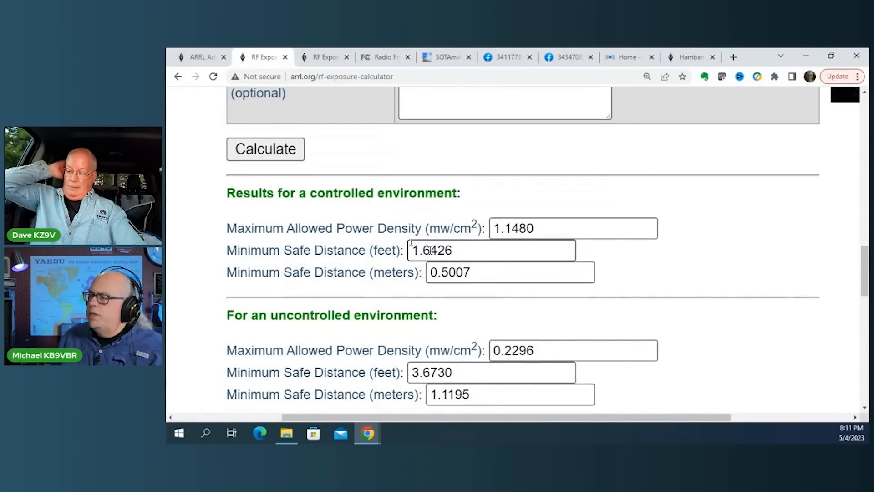
{"action": "scroll", "scroll_direction": "down", "scroll_amount": 3}
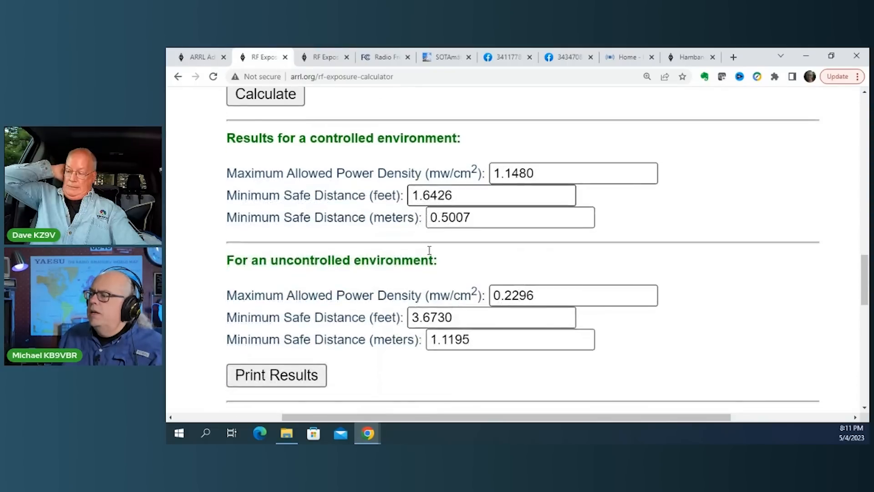
{"action": "mouse_move", "coordinate": [429, 254]}
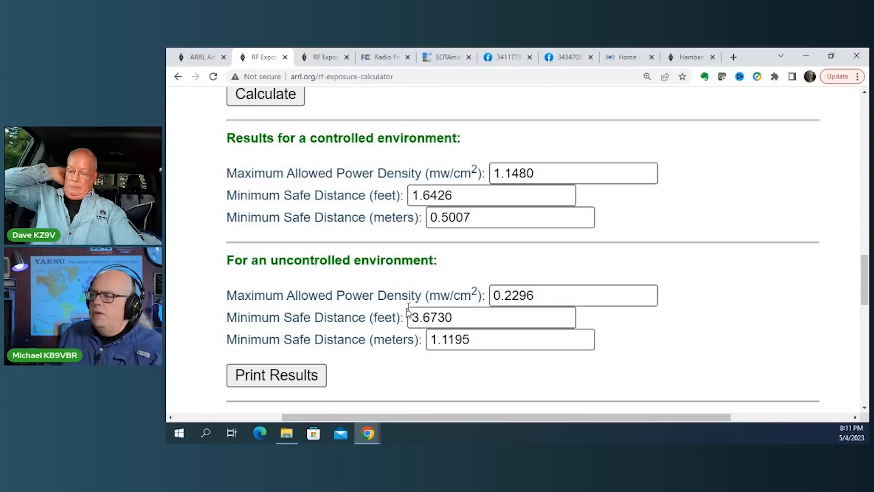
{"action": "mouse_move", "coordinate": [351, 306]}
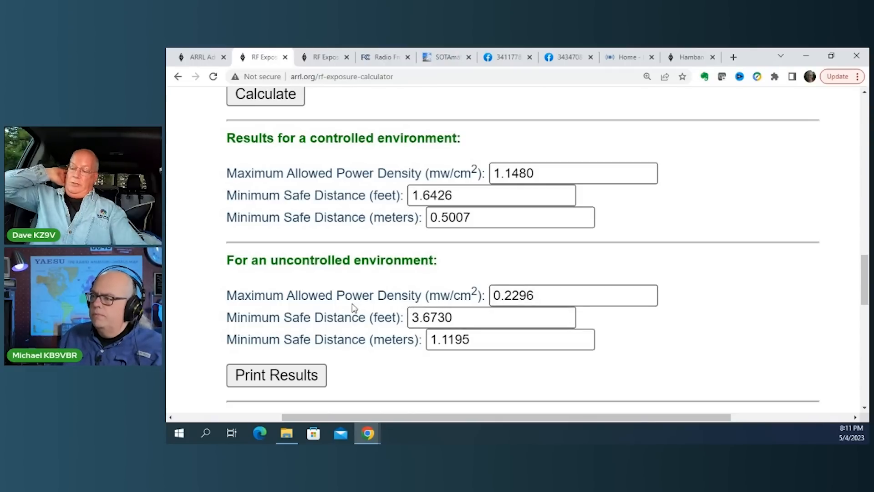
{"action": "scroll", "scroll_direction": "up", "scroll_amount": 3}
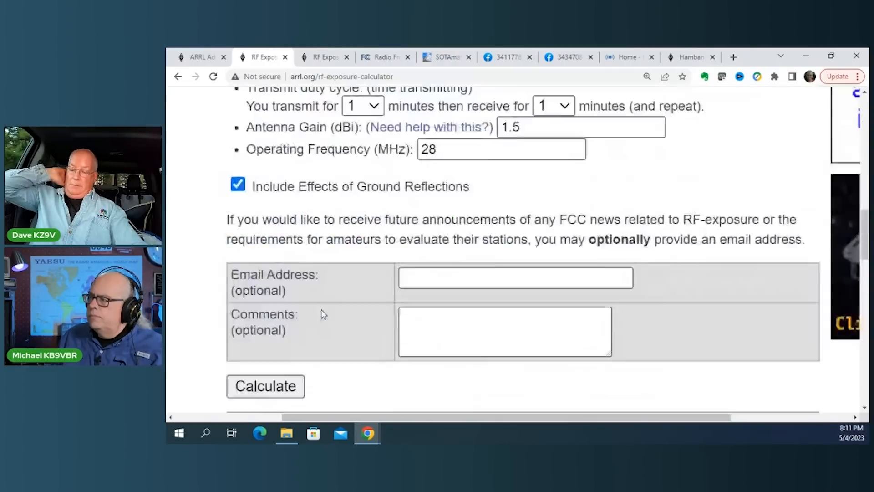
- Switch mode to heavy speech processing SSB (50%) and recalculate: 2.5972 ft and 5.8075 ft
{"action": "scroll", "scroll_direction": "up", "scroll_amount": 3}
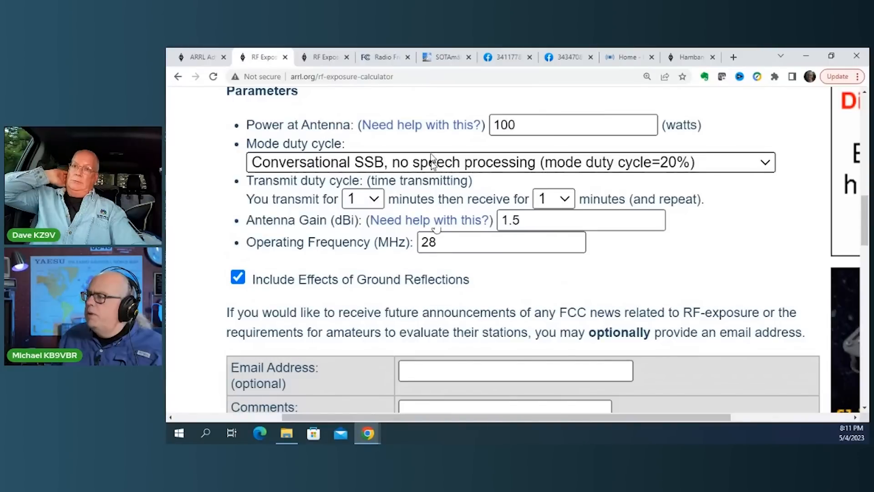
{"action": "left_click", "coordinate": [510, 162]}
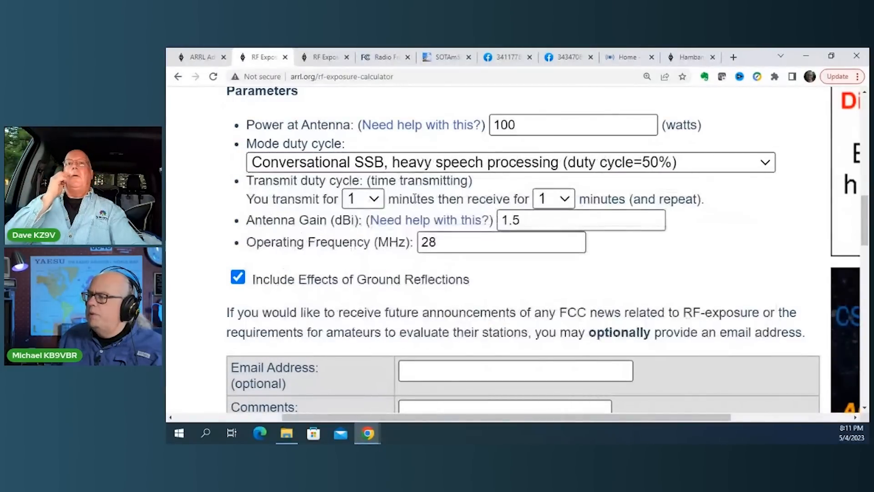
{"action": "left_click", "coordinate": [265, 314]}
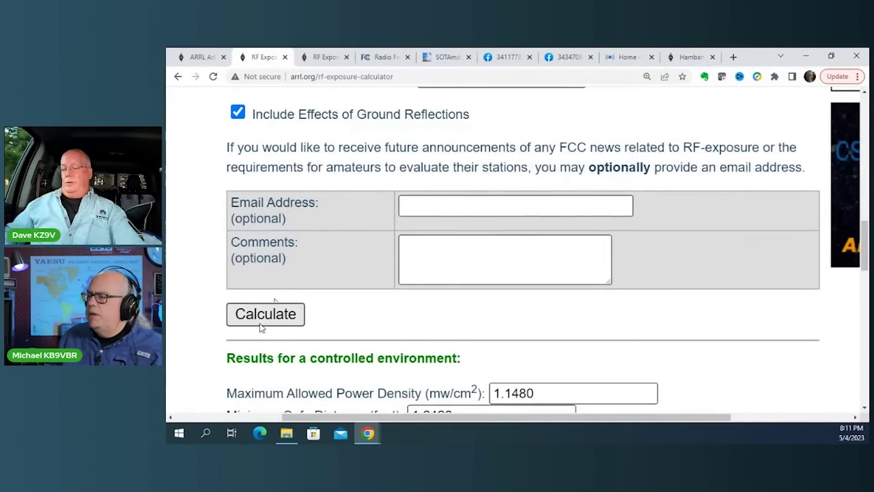
{"action": "scroll", "scroll_direction": "down", "scroll_amount": 3}
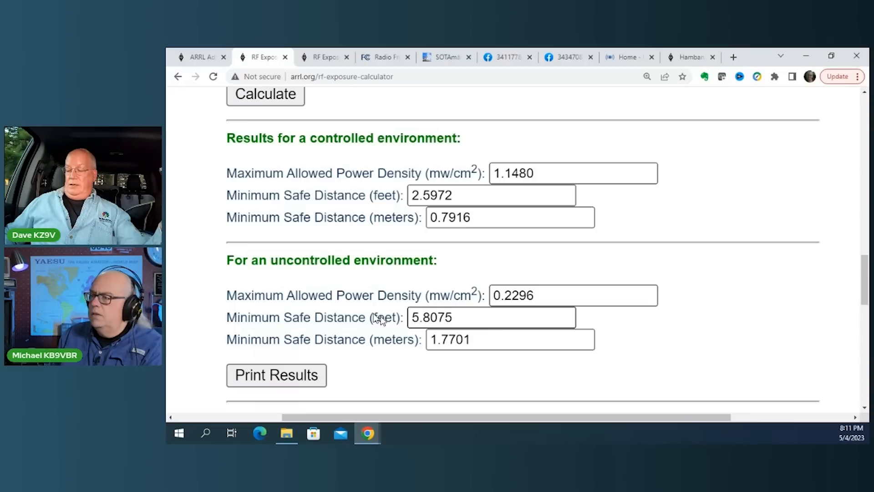
{"action": "mouse_move", "coordinate": [346, 320]}
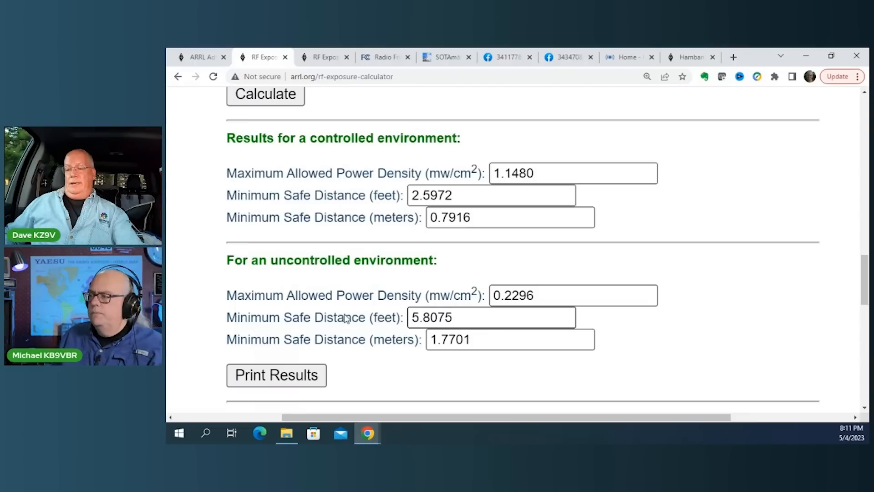
{"action": "mouse_move", "coordinate": [357, 305]}
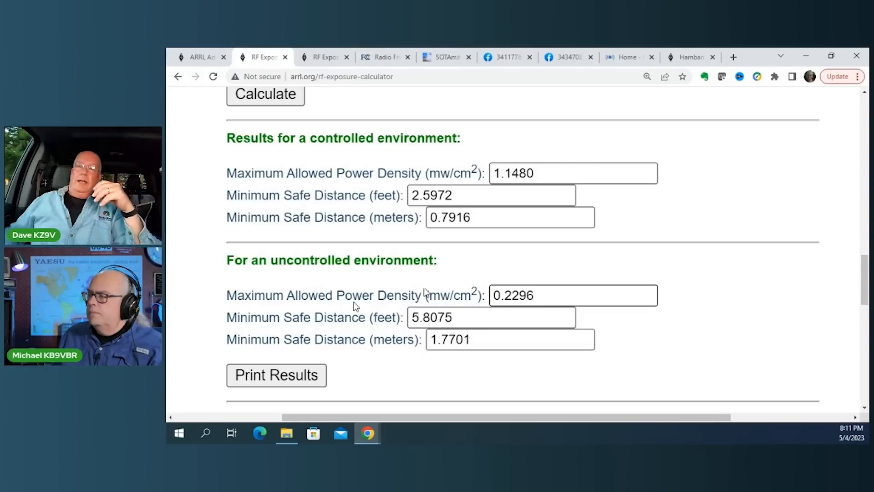
{"action": "scroll", "scroll_direction": "up", "scroll_amount": 3}
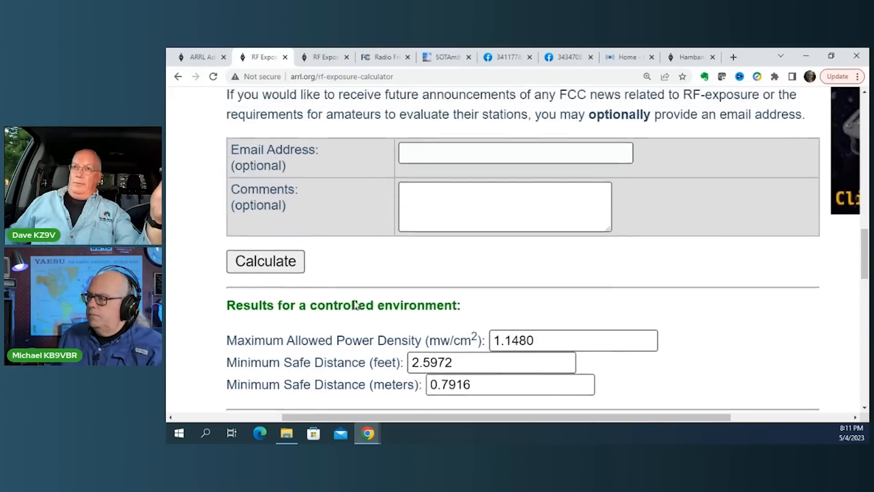
{"action": "scroll", "scroll_direction": "up", "scroll_amount": 3}
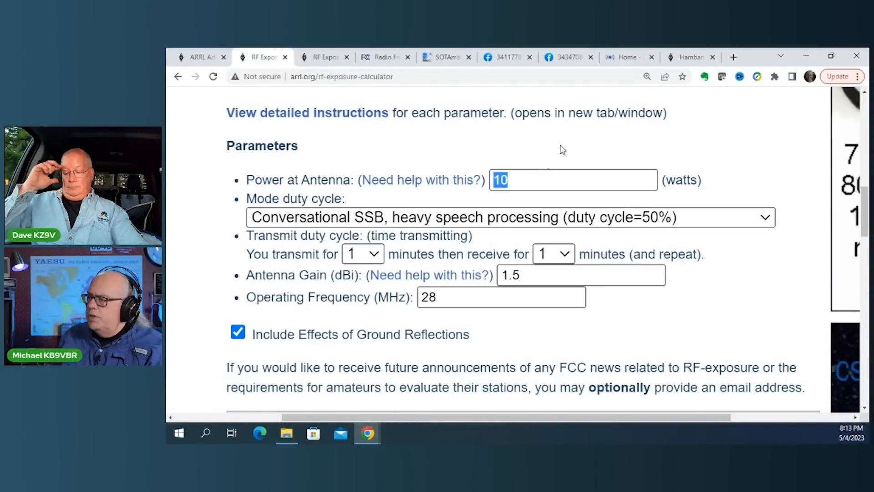
{"action": "mouse_move", "coordinate": [576, 143]}
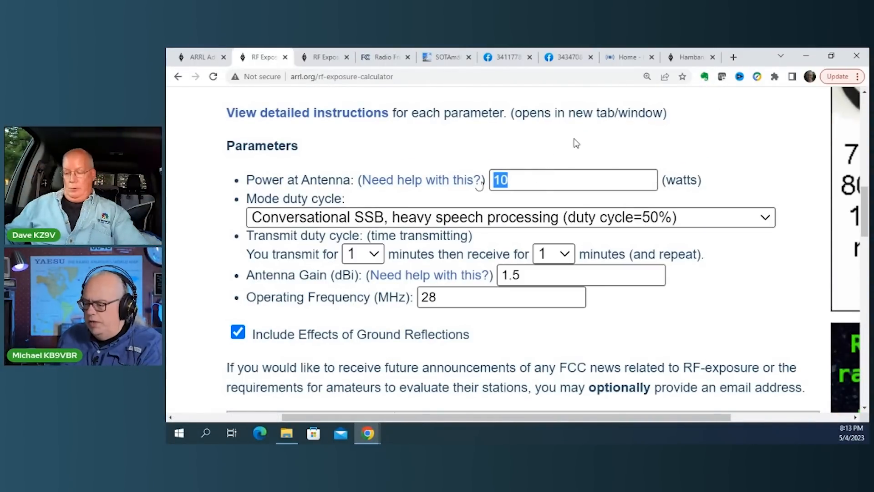
- Set 50 W power, FM mode at 100% duty cycle, 1 minute on and 2 minutes off
{"action": "type", "text": "50"}
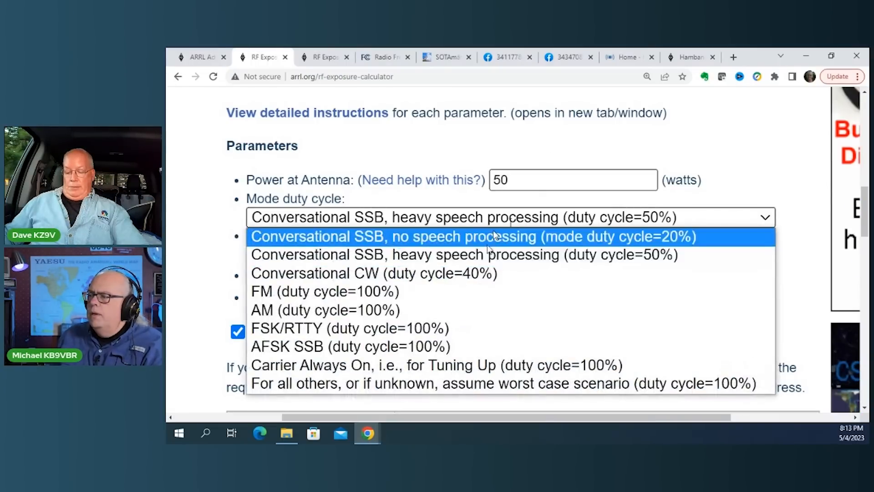
{"action": "left_click", "coordinate": [325, 291]}
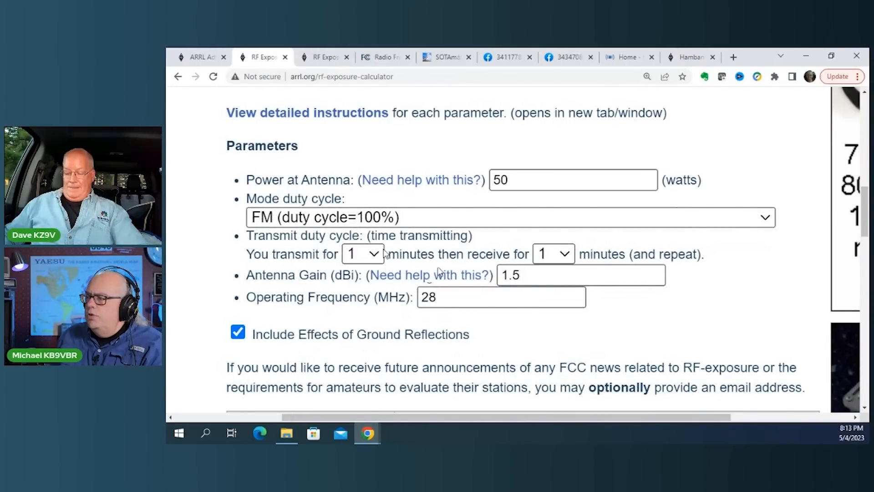
{"action": "left_click", "coordinate": [362, 253]}
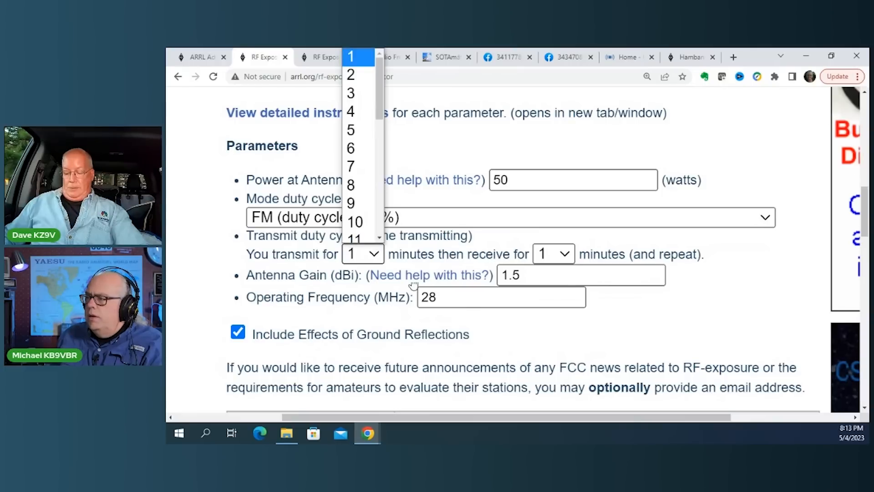
{"action": "mouse_move", "coordinate": [397, 92]}
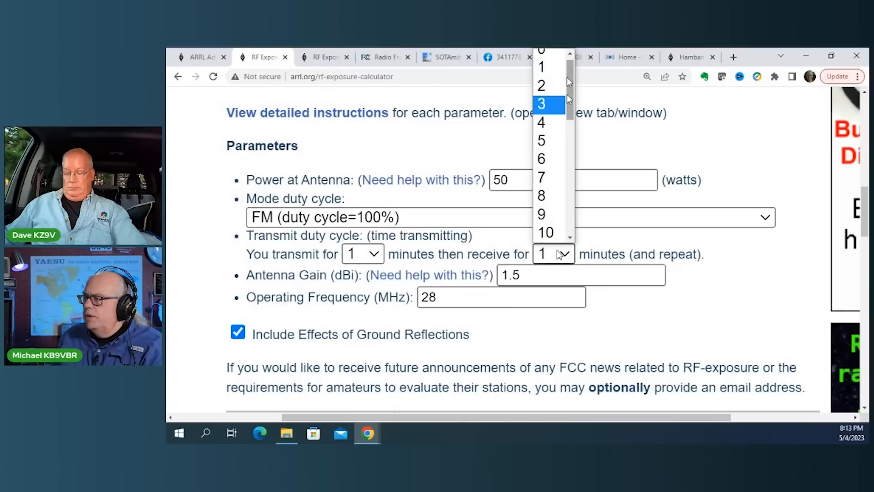
{"action": "left_click", "coordinate": [540, 85]}
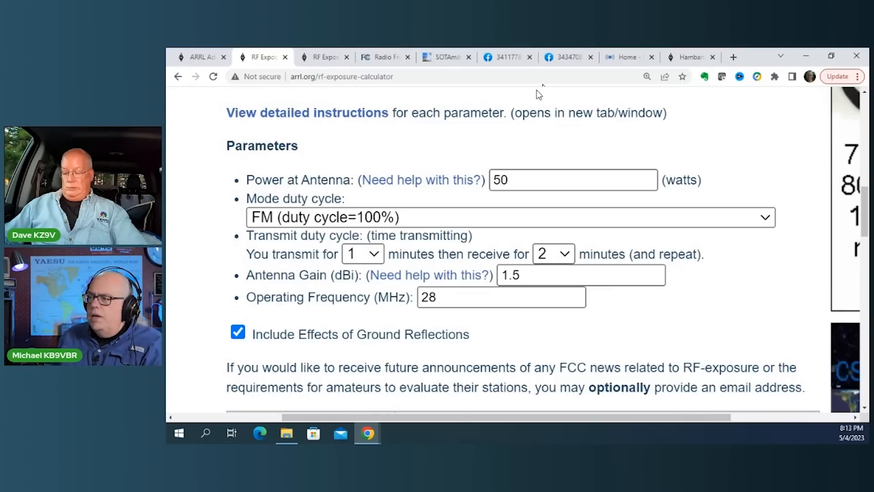
{"action": "mouse_move", "coordinate": [521, 106]}
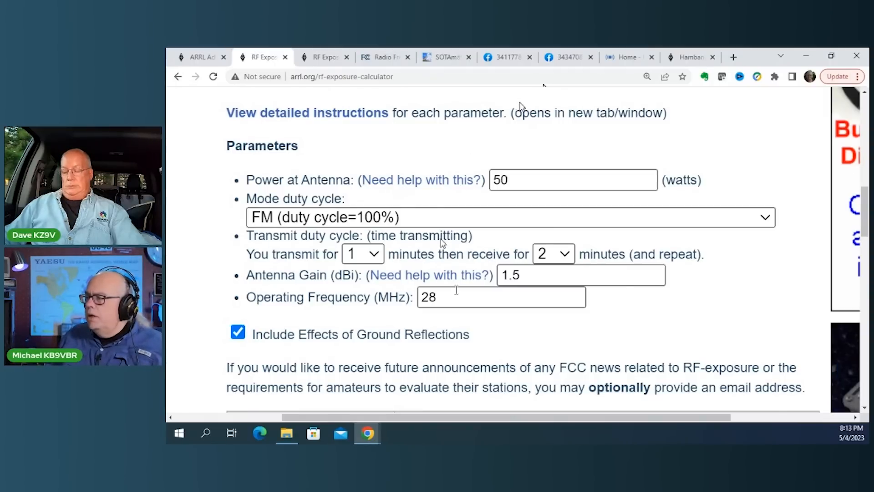
- Enter 146 MHz and calculate: 2.2721 ft controlled, 5.0805 ft uncontrolled
{"action": "type", "text": "14"}
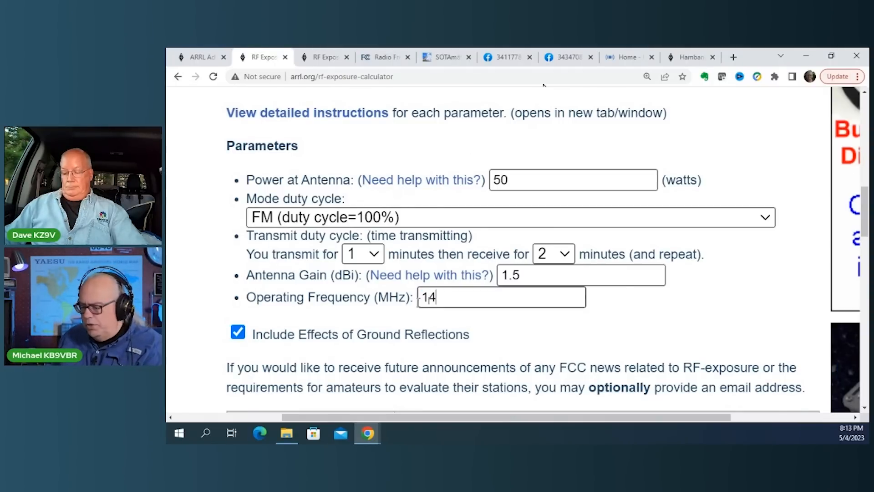
{"action": "type", "text": "6"}
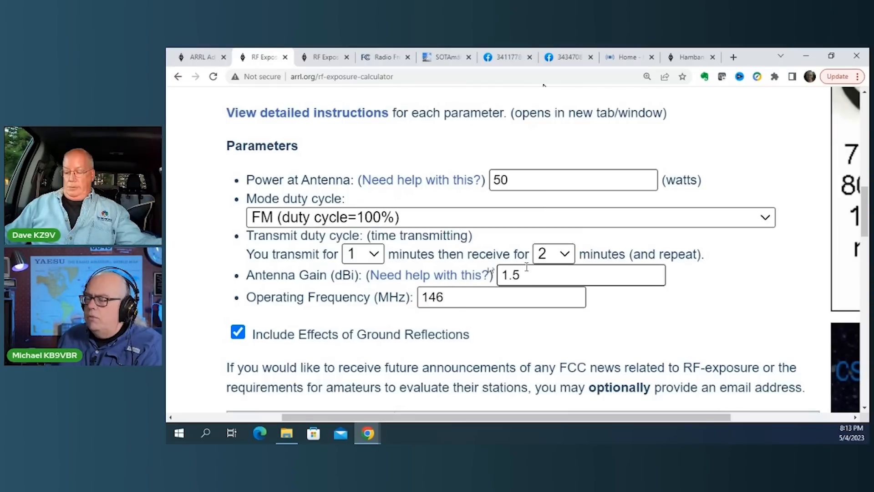
{"action": "left_click", "coordinate": [500, 296]}
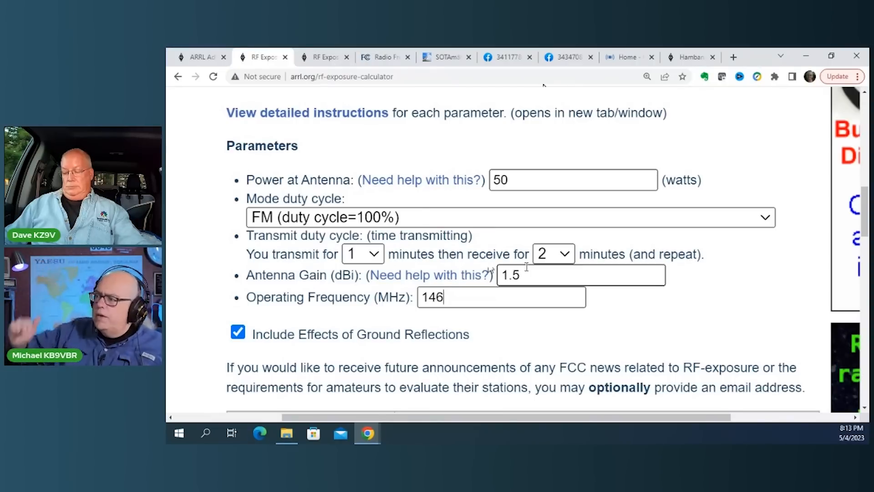
{"action": "scroll", "scroll_direction": "down", "scroll_amount": 3}
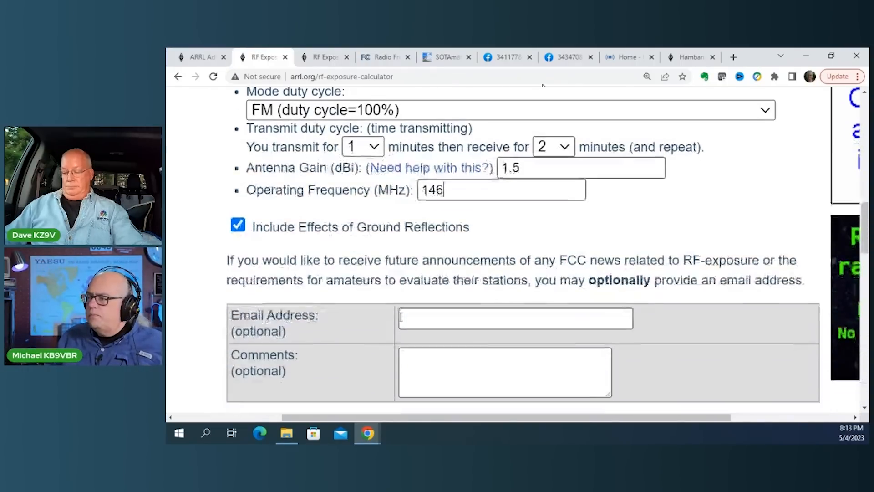
{"action": "left_click", "coordinate": [265, 313]}
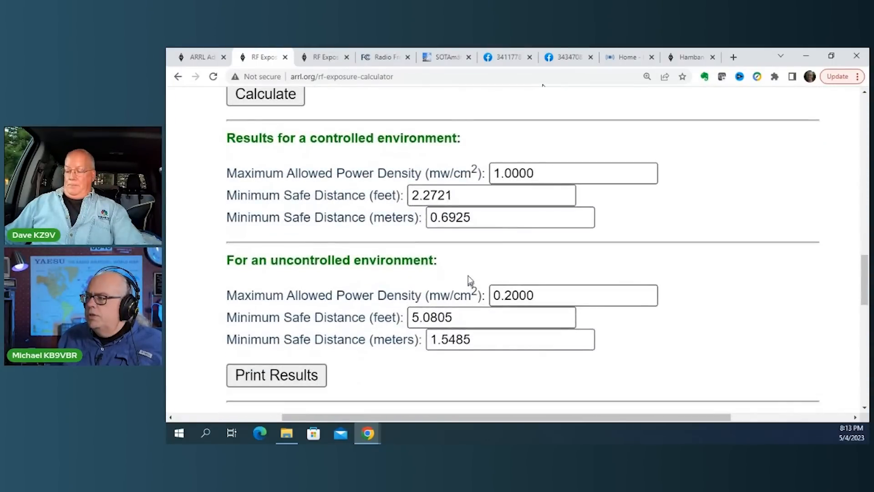
{"action": "left_click", "coordinate": [492, 196]}
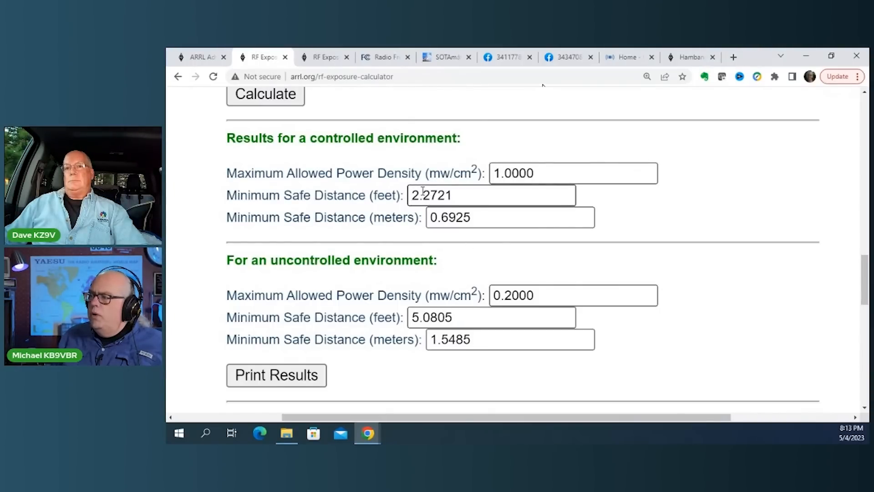
{"action": "mouse_move", "coordinate": [422, 160]}
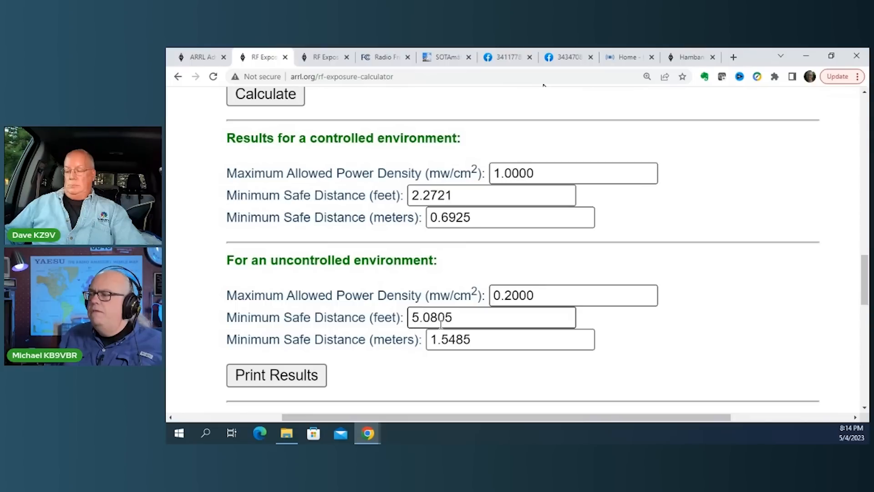
{"action": "mouse_move", "coordinate": [420, 157]}
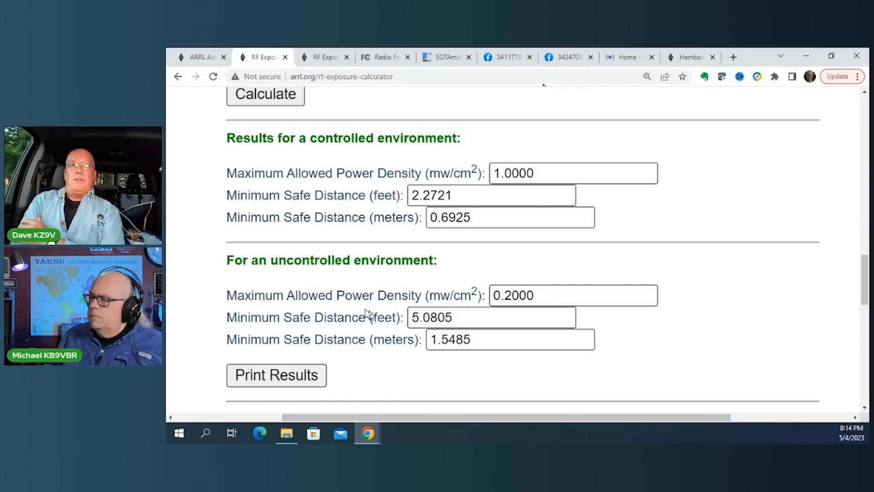
{"action": "scroll", "scroll_direction": "up", "scroll_amount": 3}
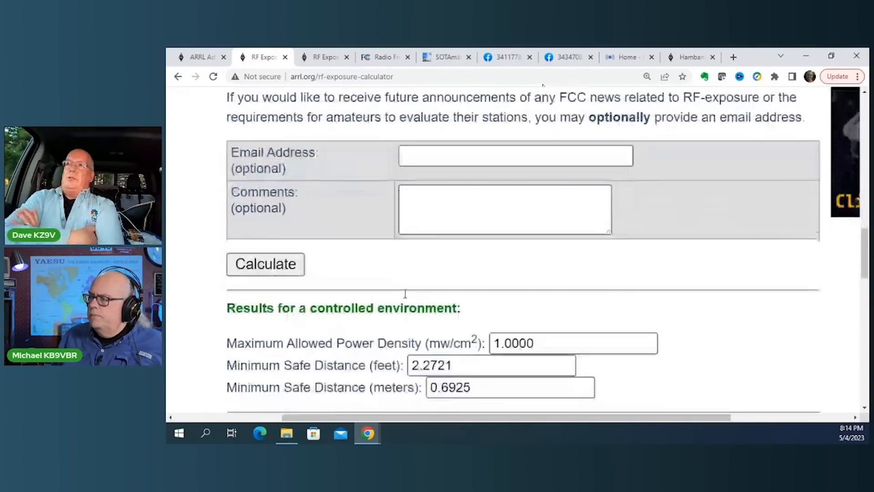
{"action": "scroll", "scroll_direction": "down", "scroll_amount": 3}
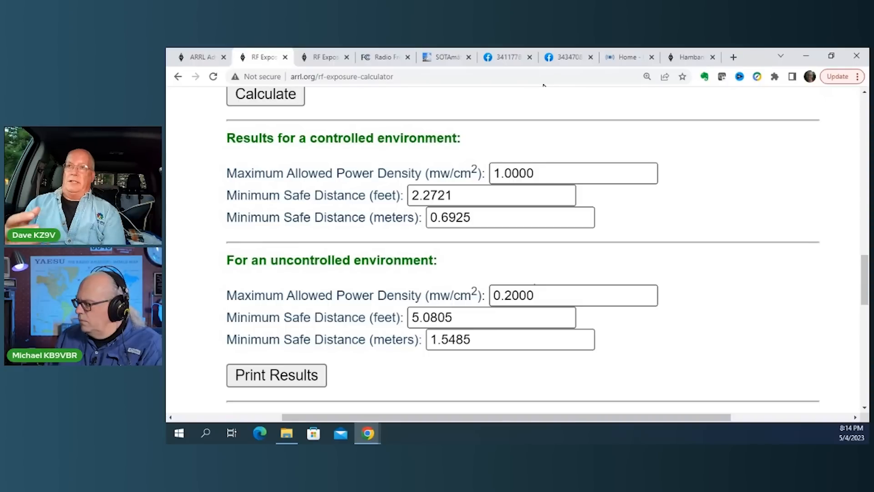
{"action": "mouse_move", "coordinate": [679, 231]}
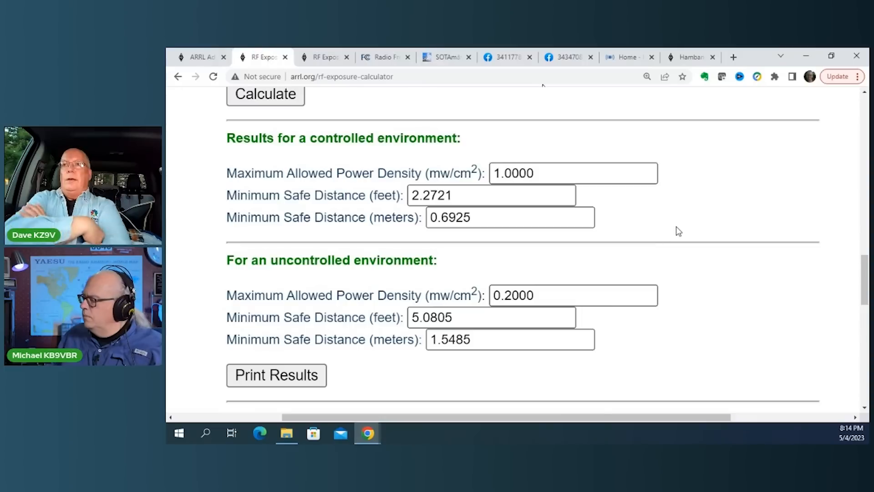
{"action": "mouse_move", "coordinate": [568, 264]}
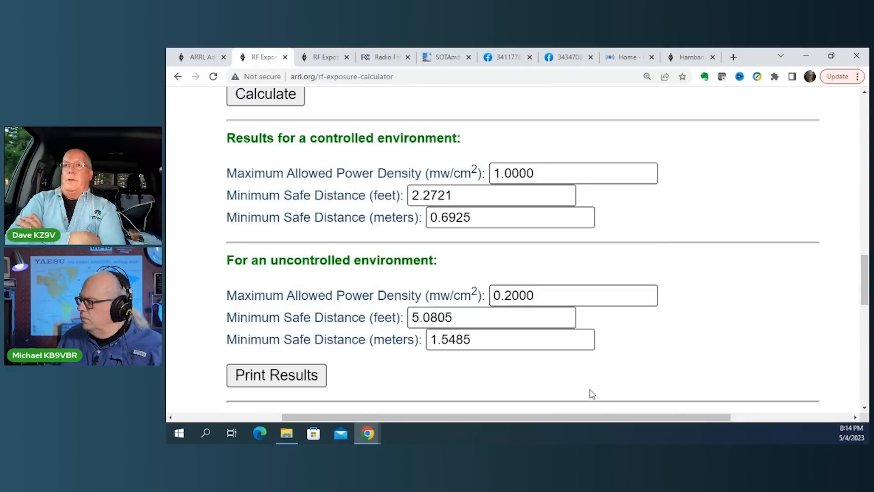
{"action": "mouse_move", "coordinate": [752, 268]}
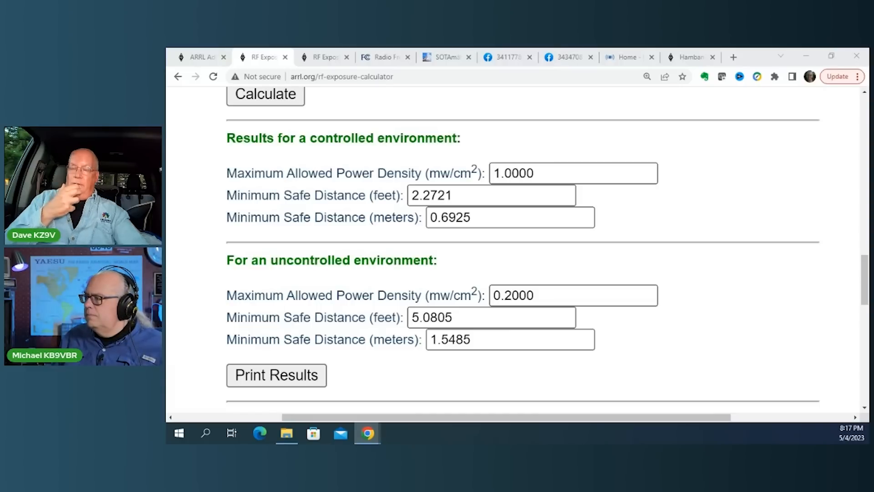
{"action": "mouse_move", "coordinate": [543, 150]}
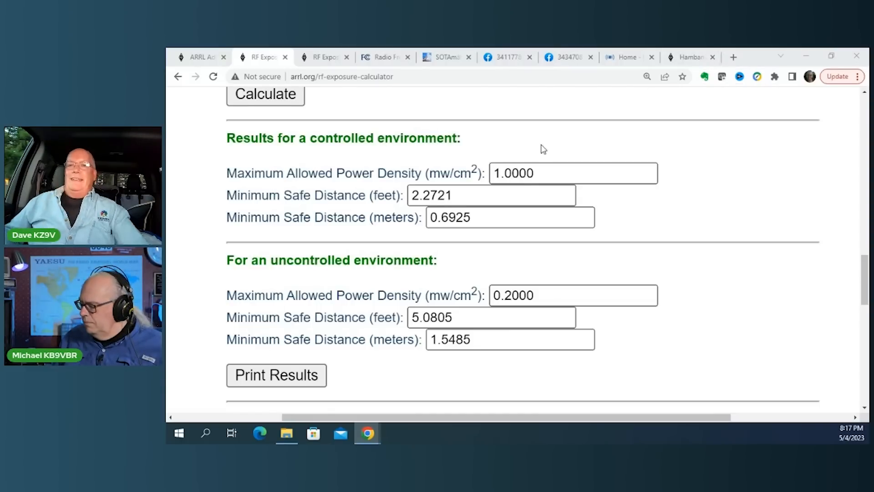
- Recalculate with 1 dBi antenna gain, giving 0.6783 ft controlled and 1.5167 ft uncontrolled
{"action": "scroll", "scroll_direction": "up", "scroll_amount": 3}
{"action": "type", "text": "5"}
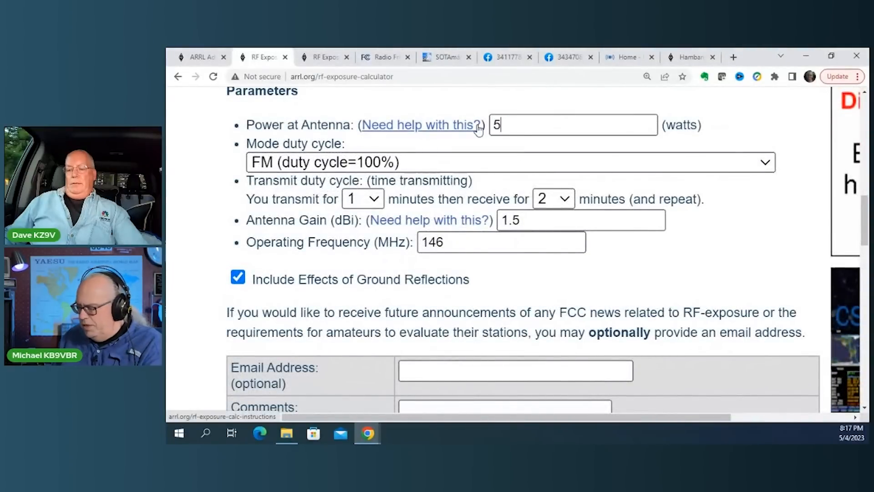
{"action": "mouse_move", "coordinate": [426, 152]}
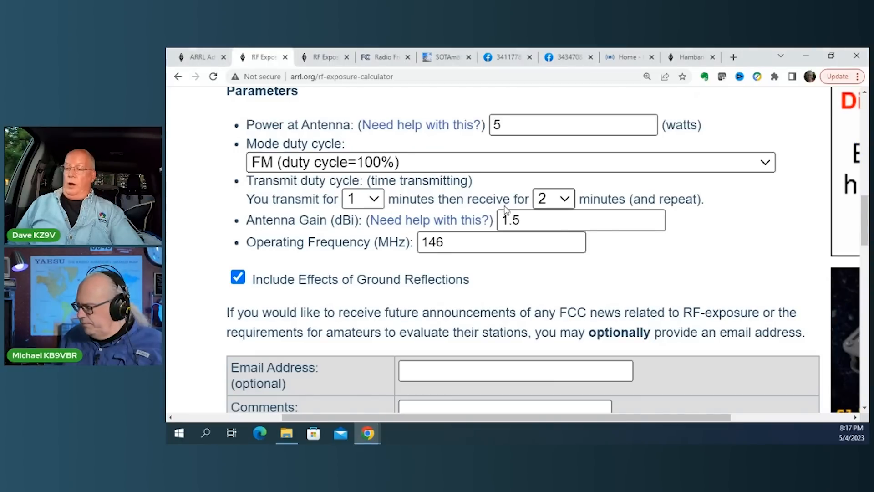
{"action": "left_click", "coordinate": [501, 242]}
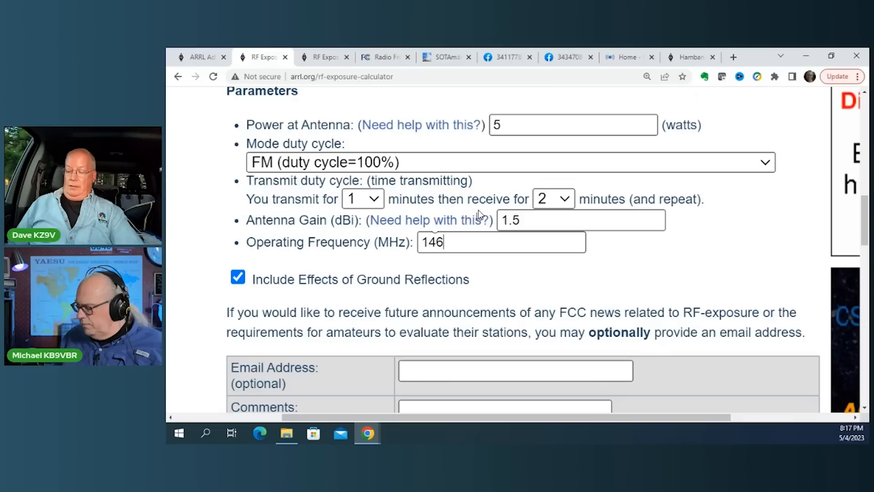
{"action": "mouse_move", "coordinate": [477, 213]}
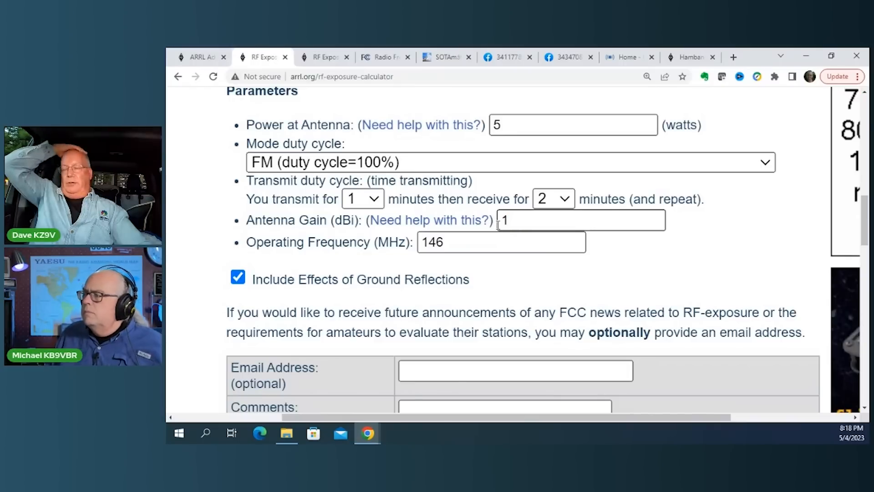
{"action": "scroll", "scroll_direction": "down", "scroll_amount": 3}
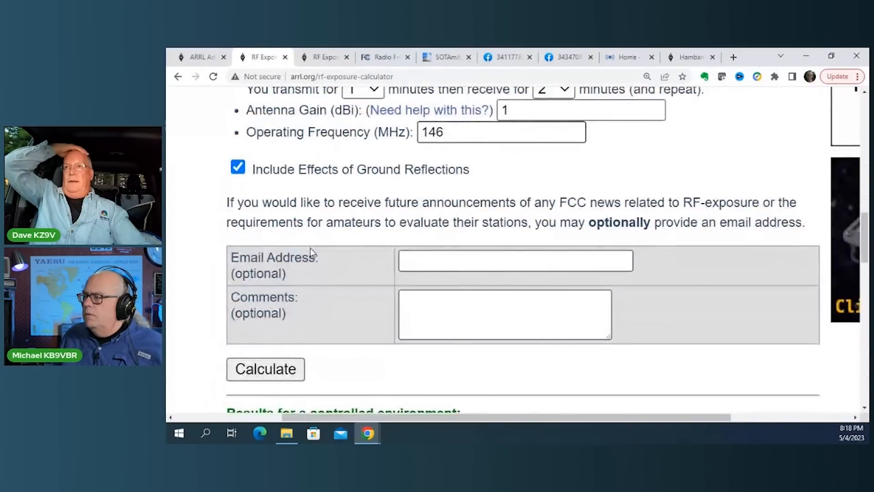
{"action": "left_click", "coordinate": [265, 369]}
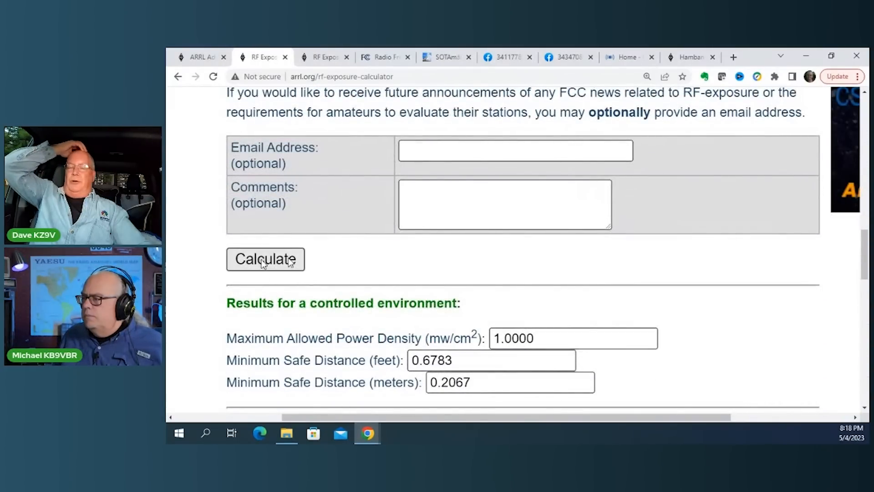
{"action": "scroll", "scroll_direction": "up", "scroll_amount": 3}
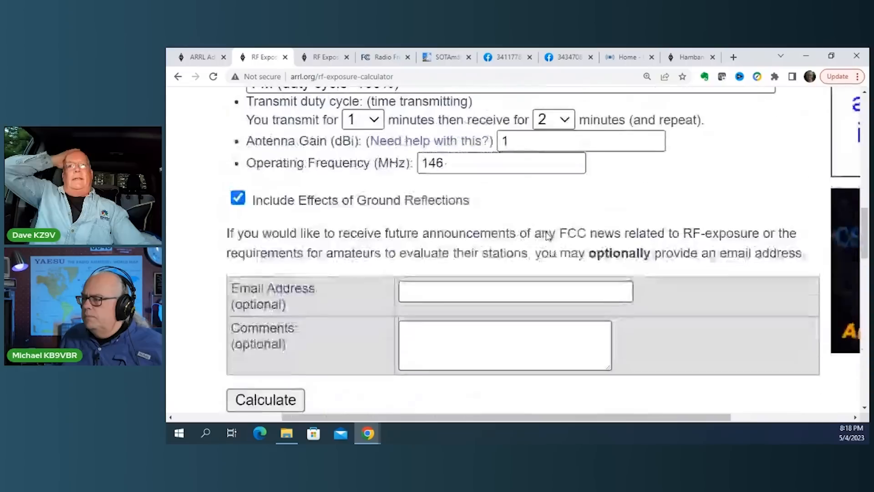
{"action": "scroll", "scroll_direction": "up", "scroll_amount": 3}
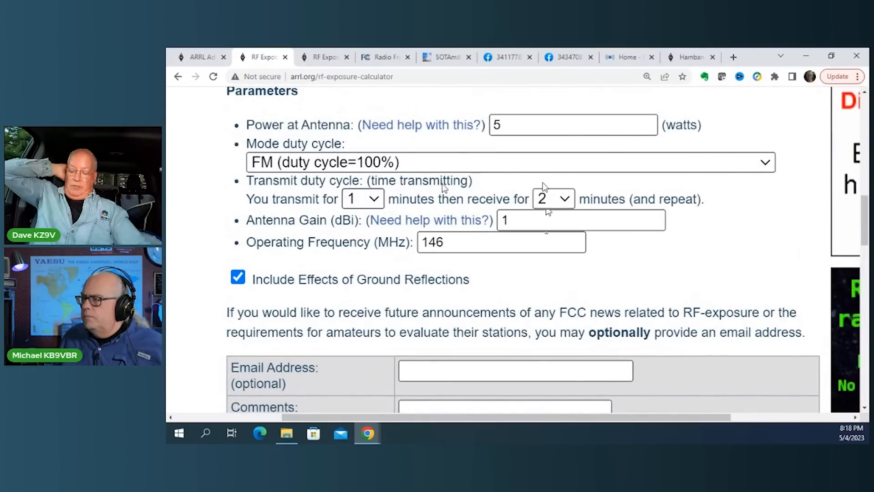
{"action": "mouse_move", "coordinate": [360, 199]}
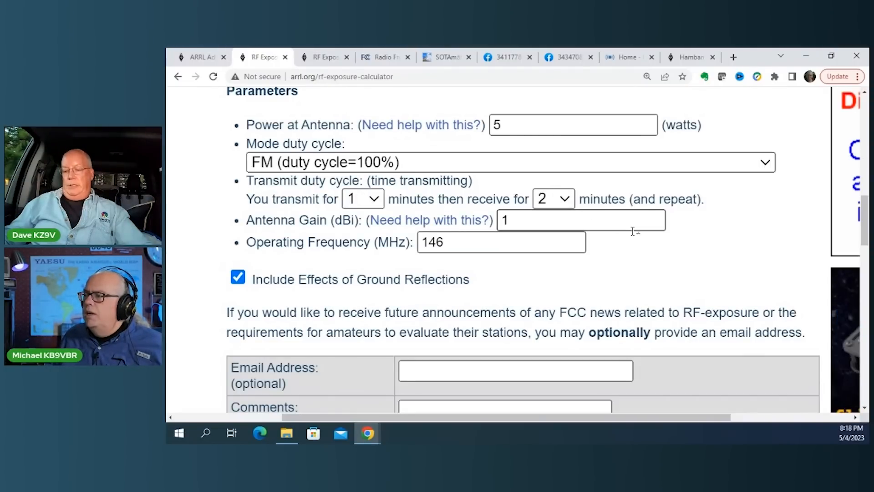
{"action": "scroll", "scroll_direction": "down", "scroll_amount": 3}
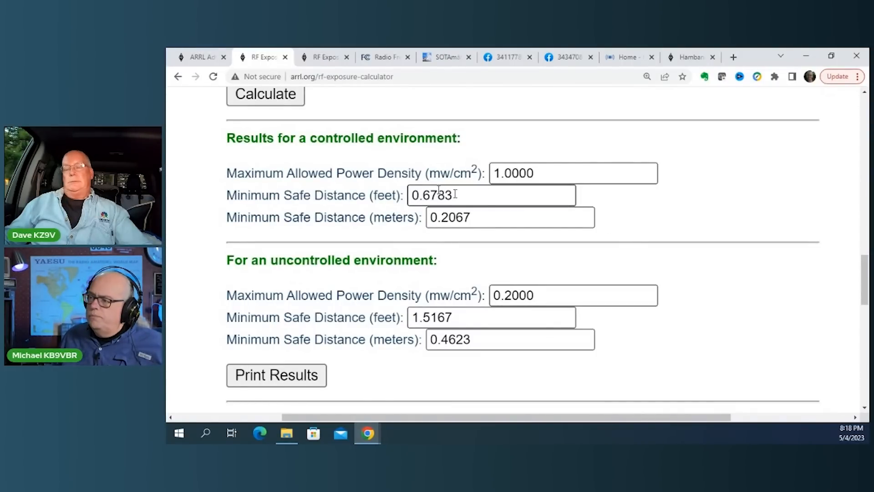
{"action": "mouse_move", "coordinate": [634, 234]}
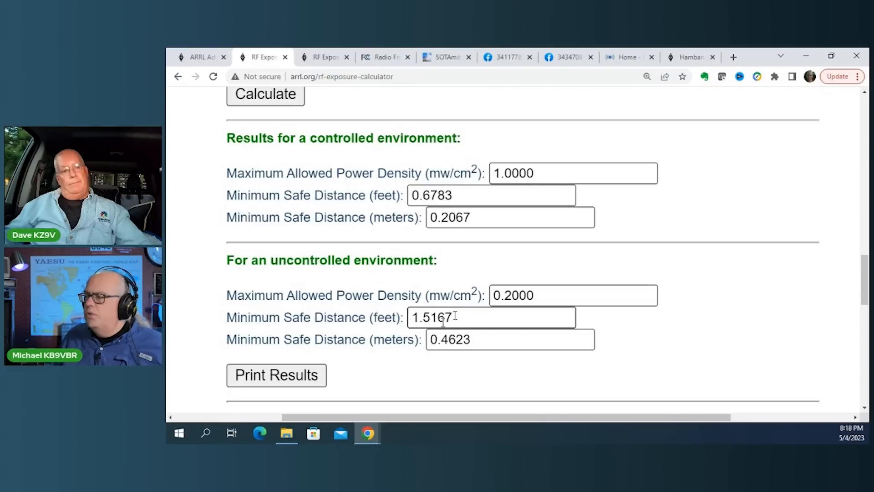
{"action": "mouse_move", "coordinate": [633, 235]}
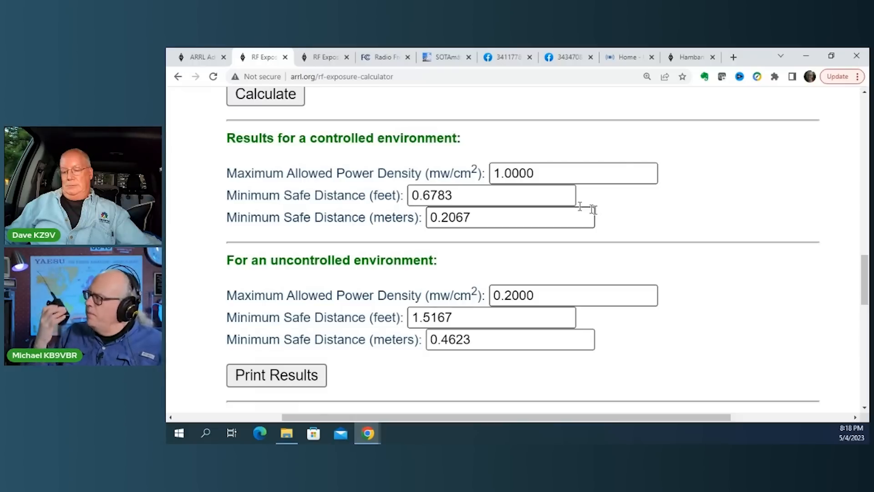
{"action": "mouse_move", "coordinate": [633, 234]}
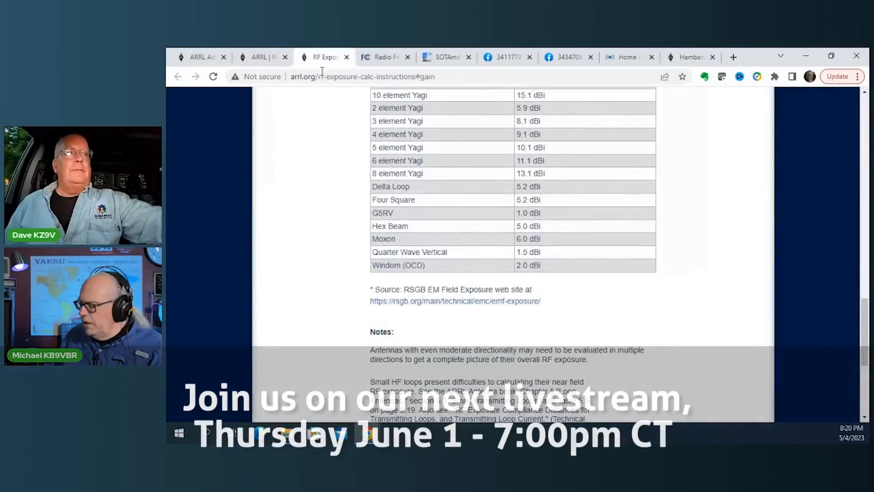
- Switch back to the RF Exposure Calculator tab from the antenna gain instructions
{"action": "left_click", "coordinate": [262, 57]}
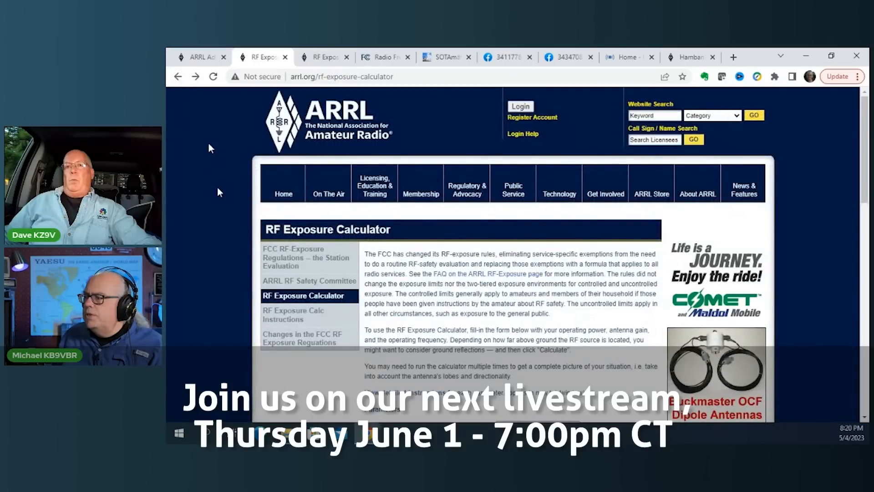
{"action": "scroll", "scroll_direction": "down", "scroll_amount": 3}
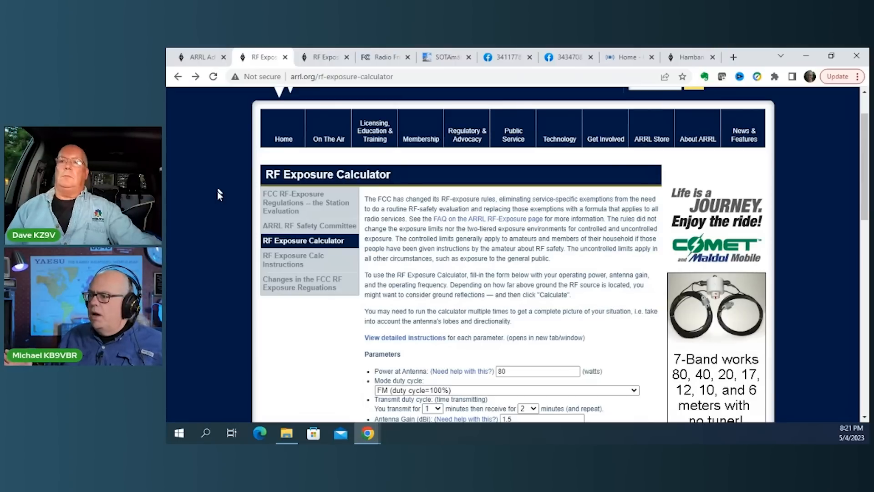
{"action": "scroll", "scroll_direction": "down", "scroll_amount": 3}
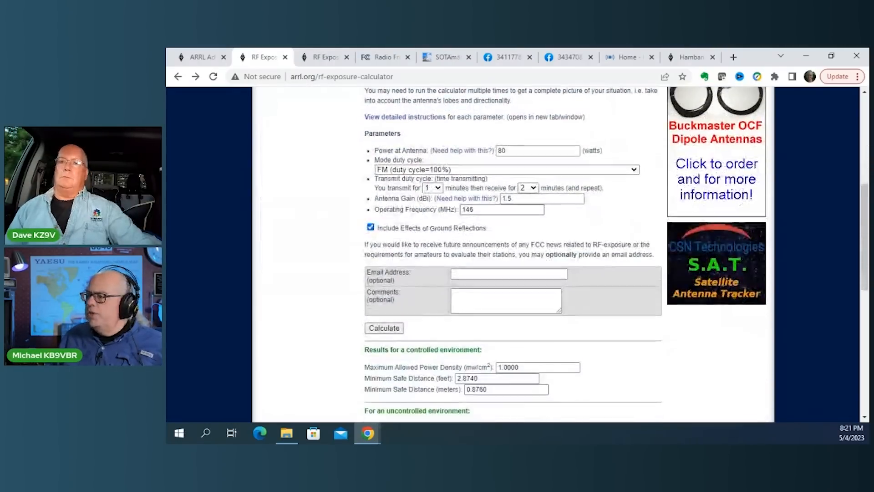
{"action": "scroll", "scroll_direction": "down", "scroll_amount": 3}
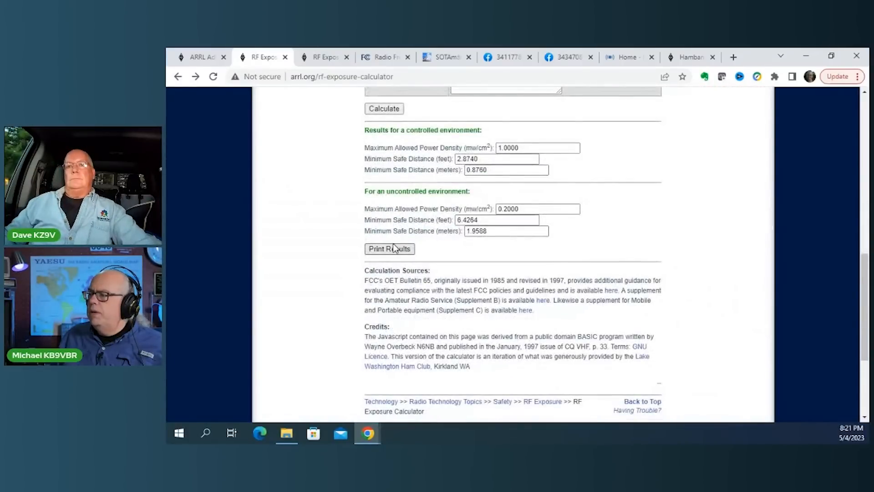
{"action": "mouse_move", "coordinate": [318, 251]}
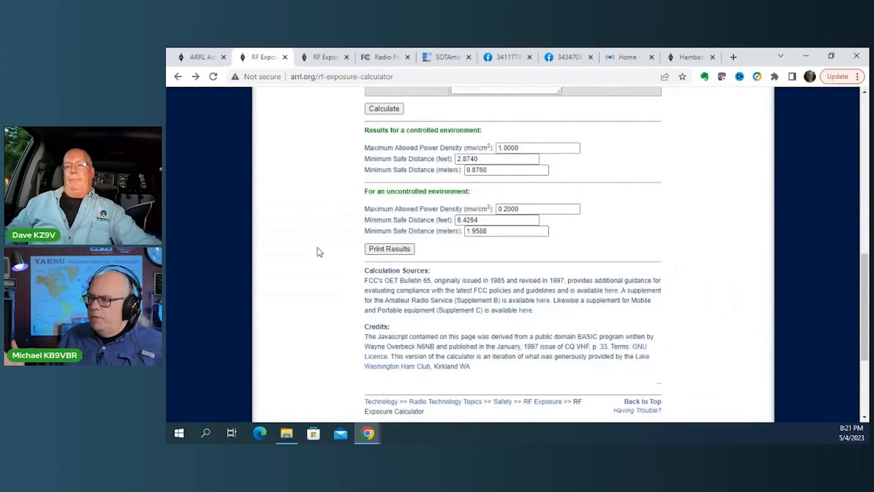